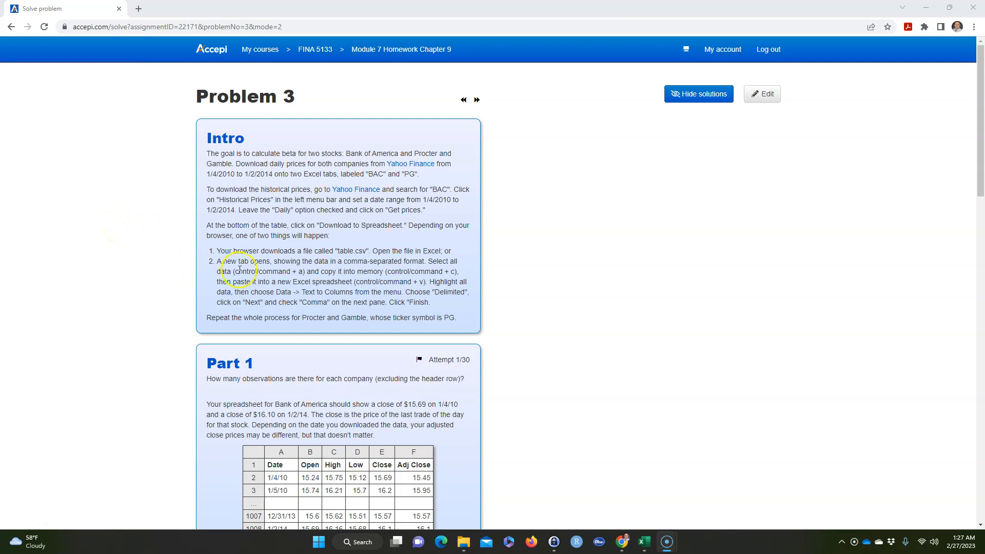
mouse_move(329, 195)
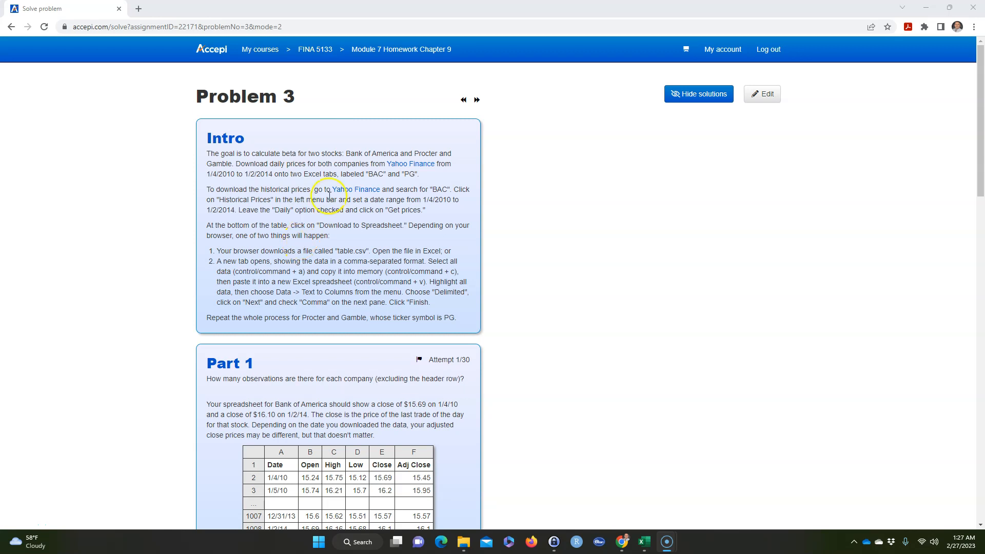
mouse_move(368, 113)
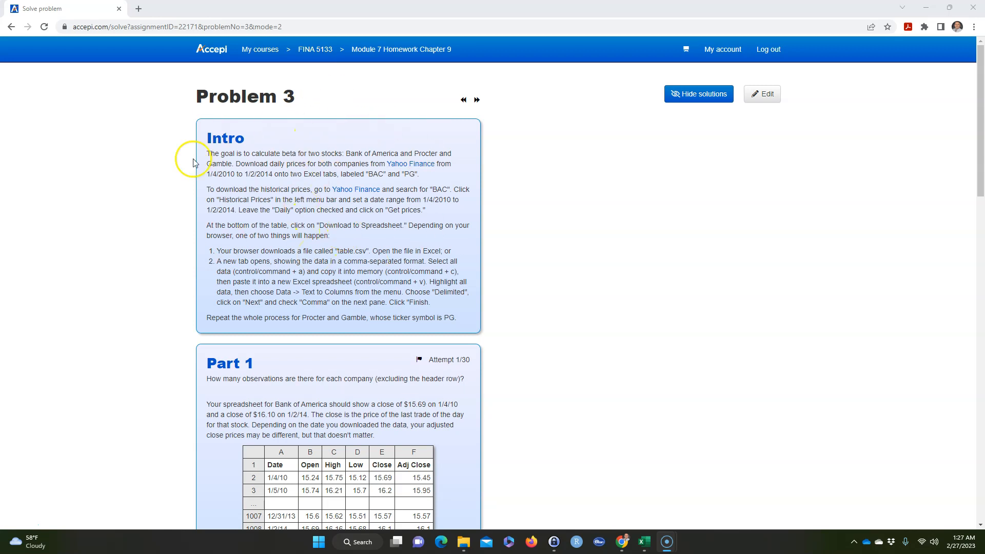
mouse_move(314, 234)
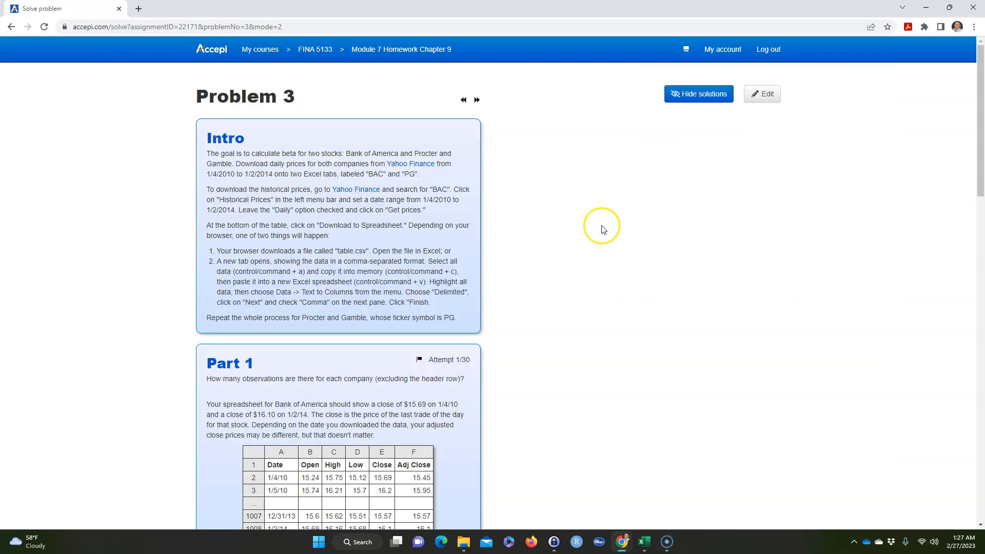
Bring up the Excel workbook, select and nudge the Accepi banner picture, then deselect it
left_click(644, 542)
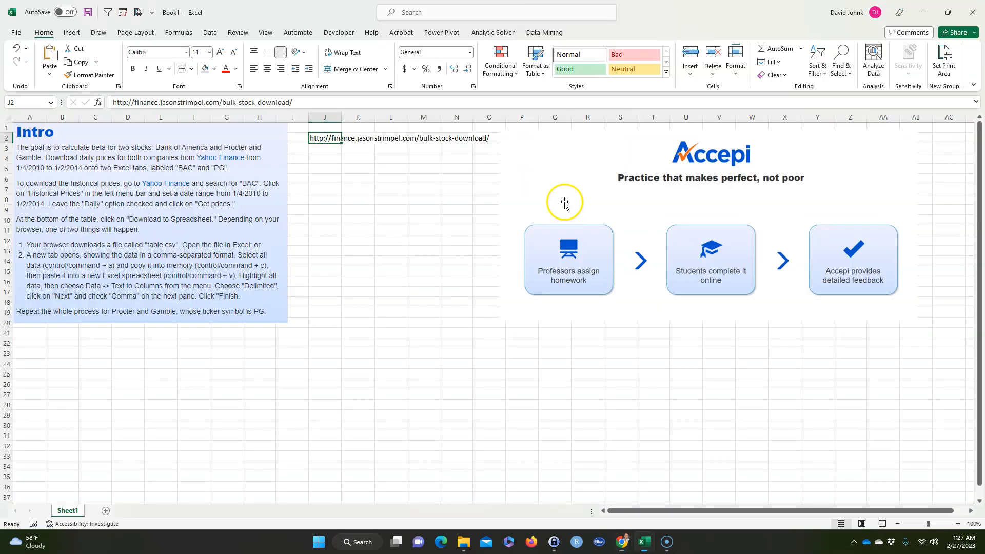
mouse_move(575, 172)
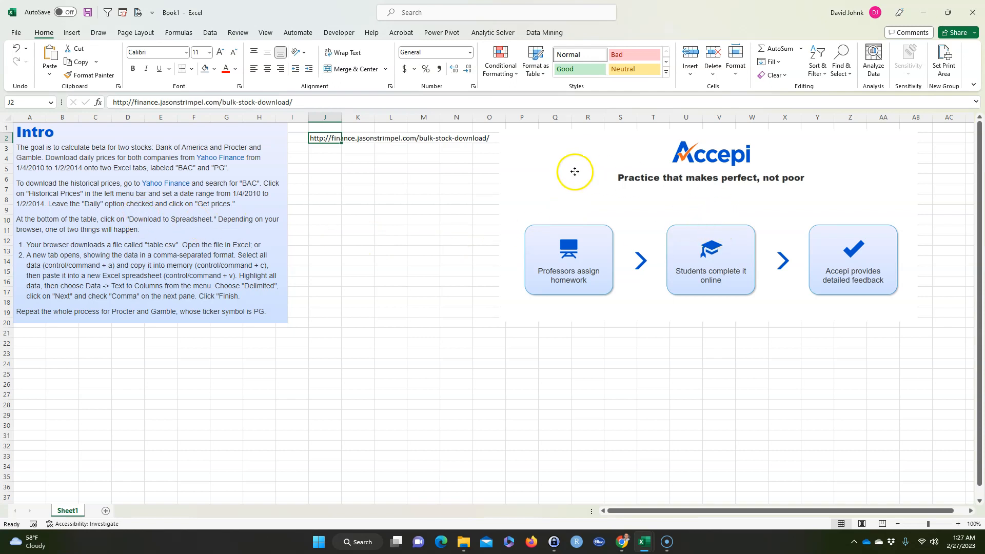
left_click(574, 171)
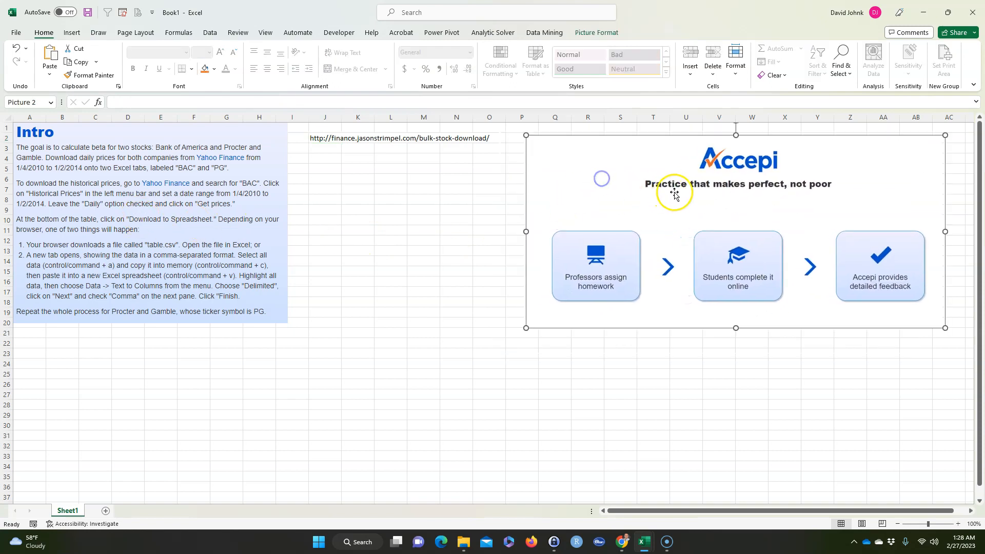
mouse_move(841, 228)
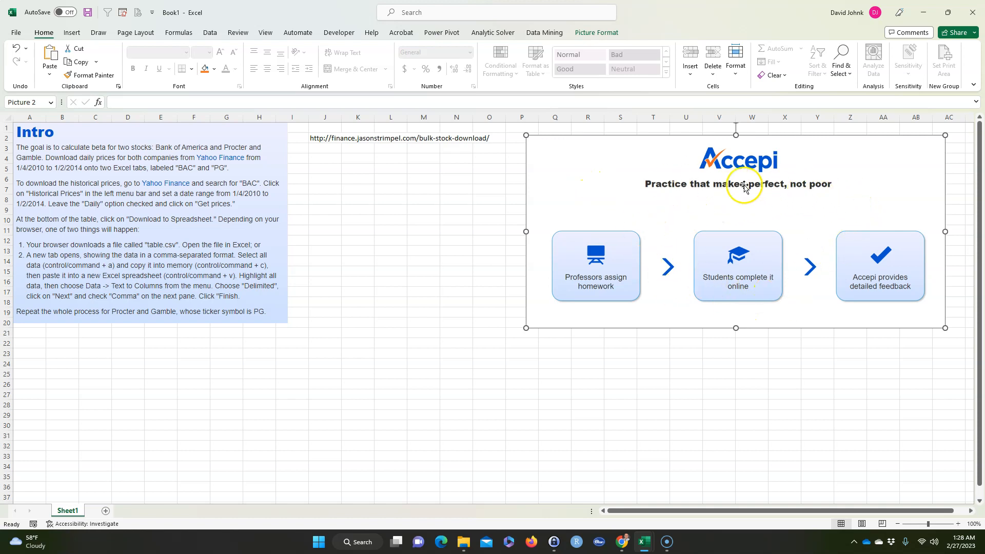
mouse_move(794, 166)
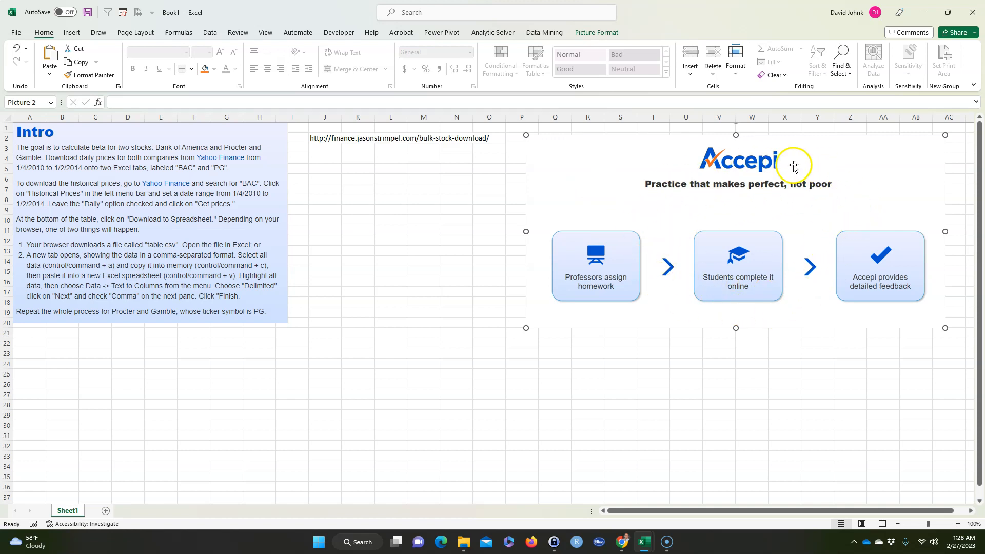
mouse_move(756, 219)
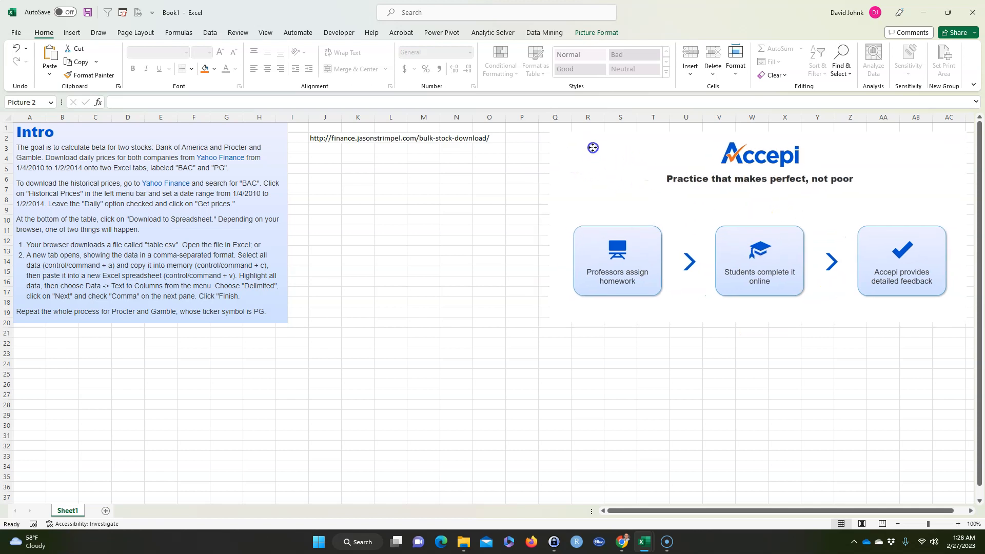
left_click(457, 201)
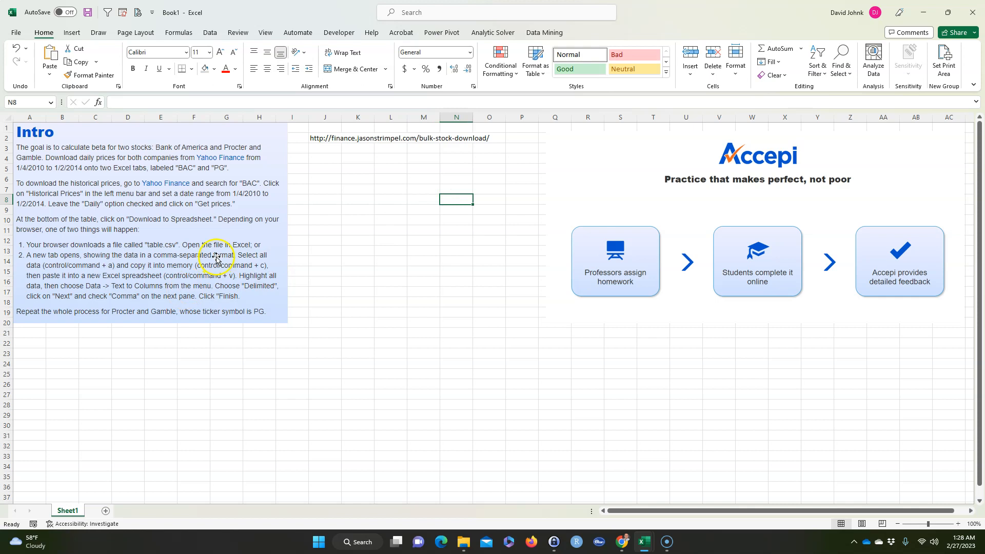
mouse_move(206, 237)
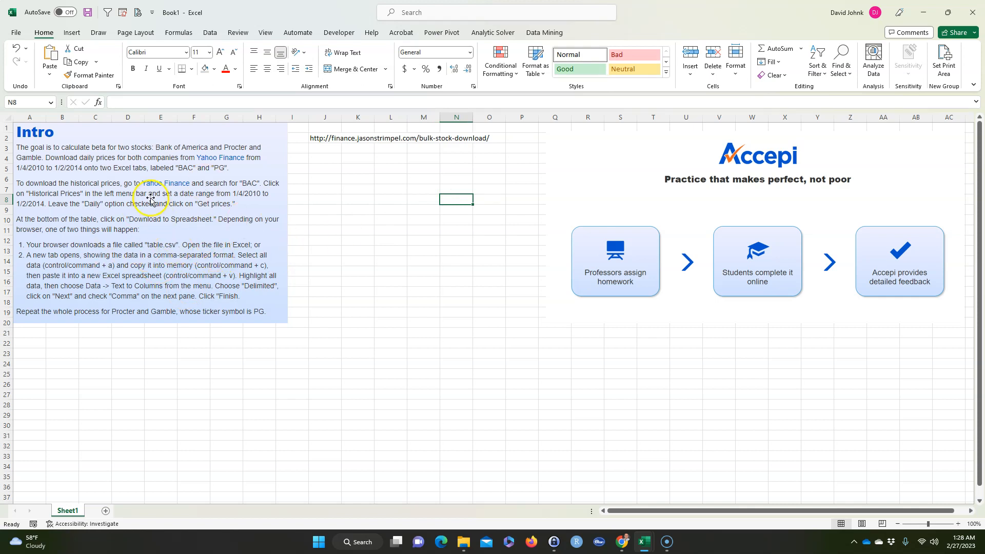
mouse_move(192, 175)
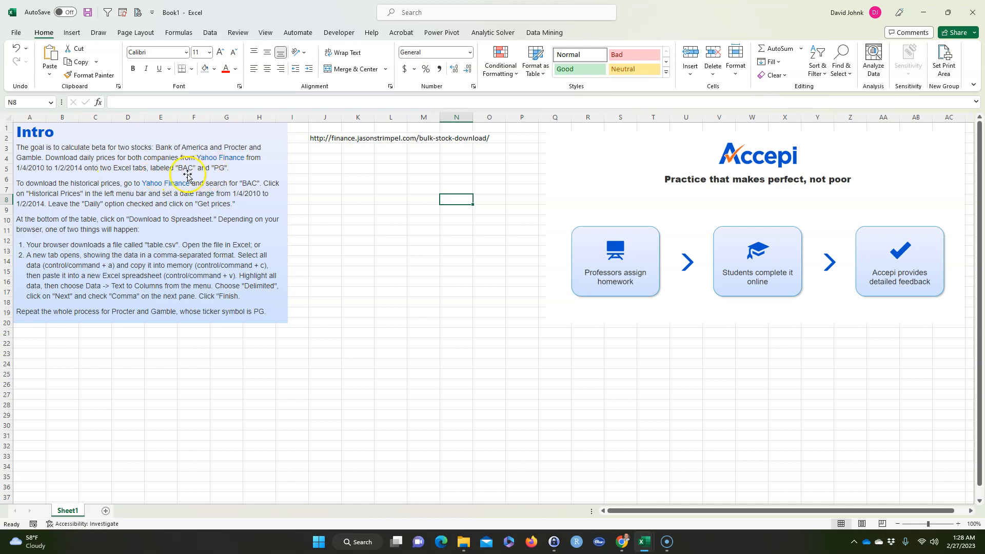
mouse_move(211, 186)
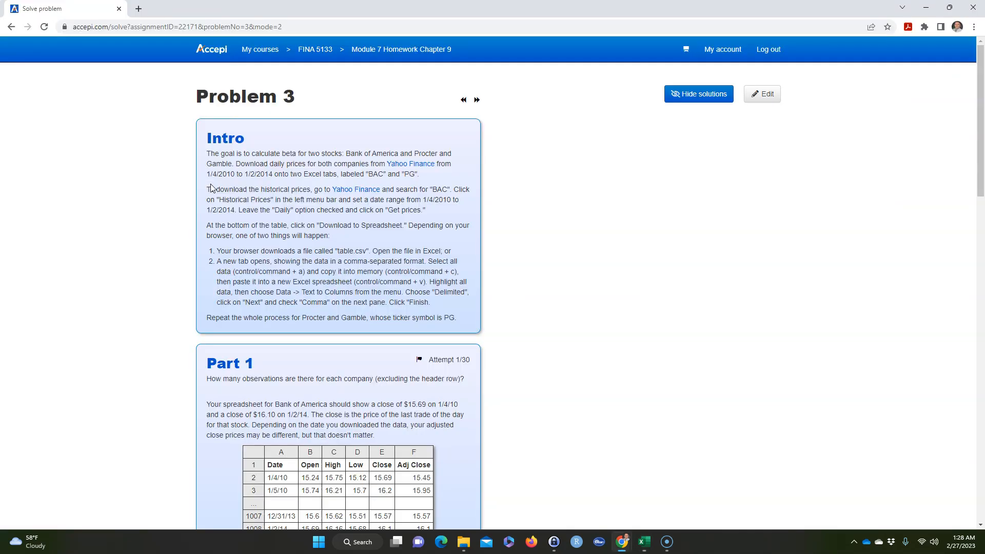
Scroll to Part 4 and highlight the ^GSPC ticker symbol
scroll("down", 3)
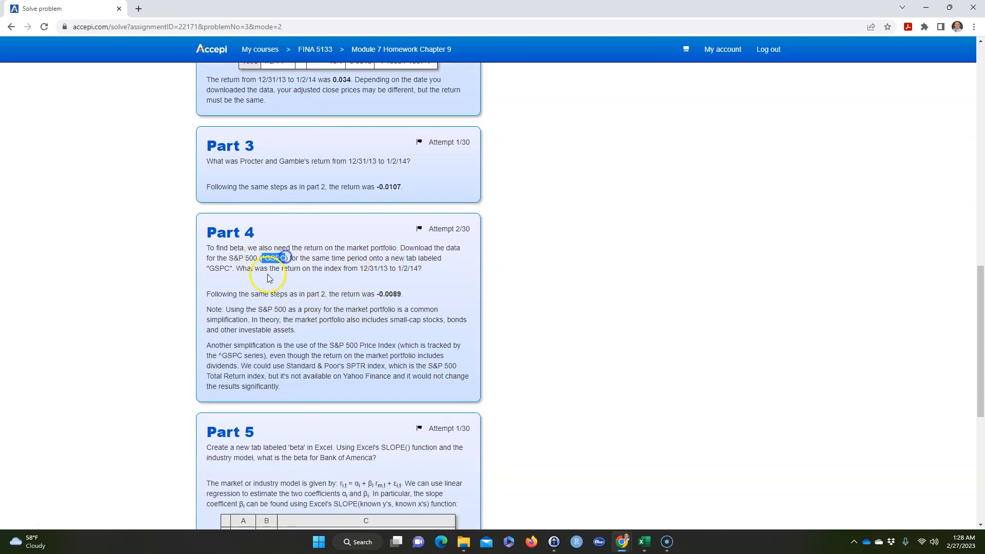
double_click(275, 259)
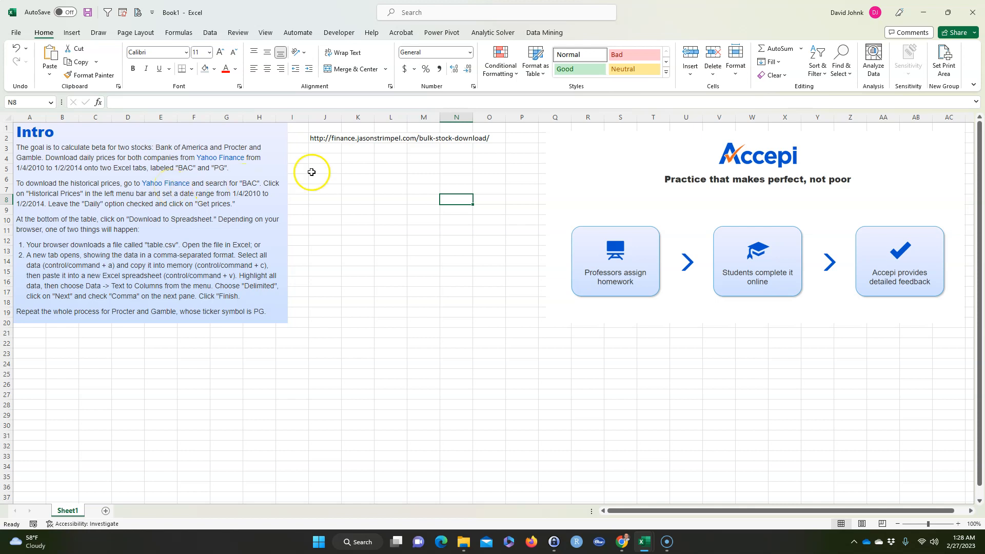
Switch back to the Accepi homework page in the browser
left_click(326, 138)
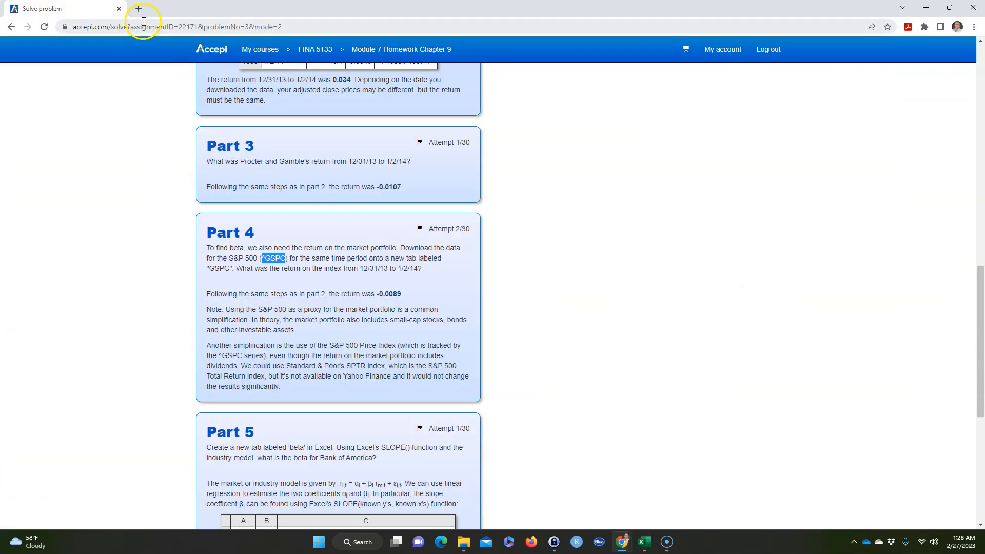
Open finance.jasonstrimpel.com/bulk-stock-download/ in a new browser tab
left_click(138, 8)
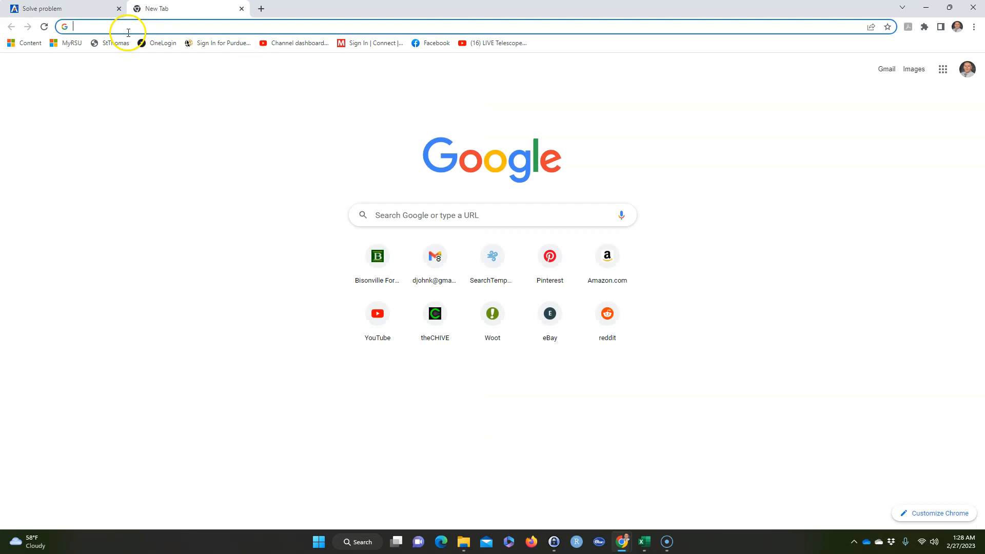
type("finance.jasonstrimpel.com/bulk-stock-download/")
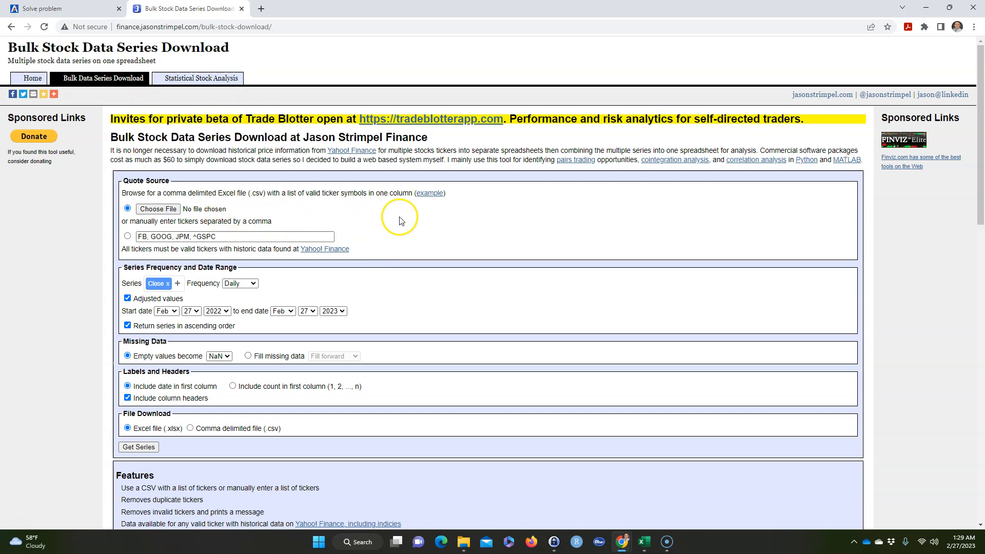
mouse_move(371, 182)
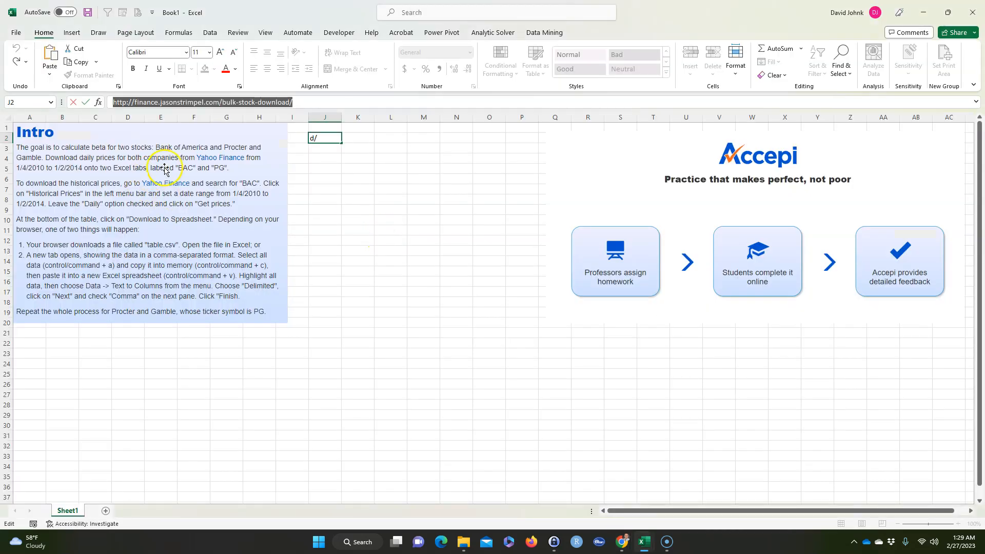
mouse_move(351, 231)
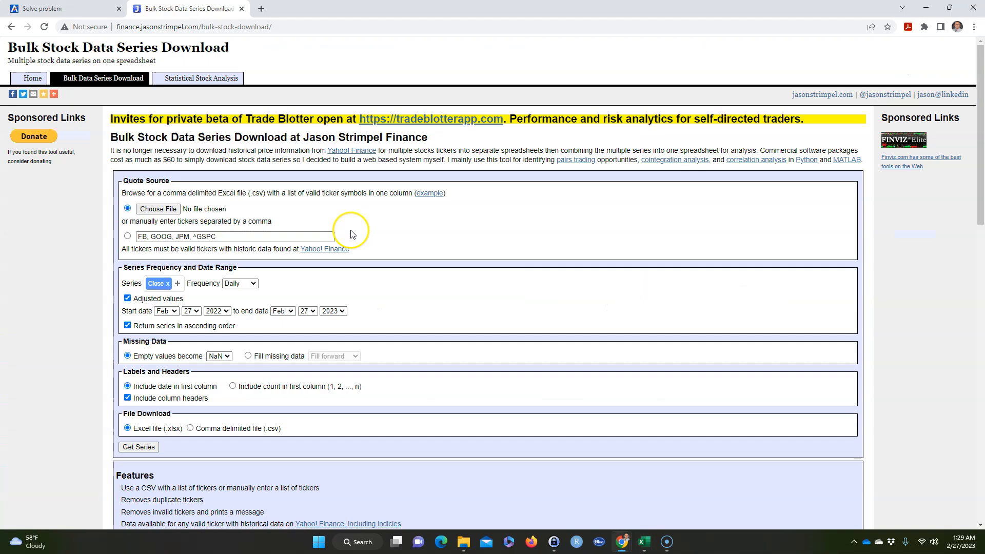
Replace the sample tickers with BAC, PG, ^GSPC in the manual tickers box
double_click(169, 236)
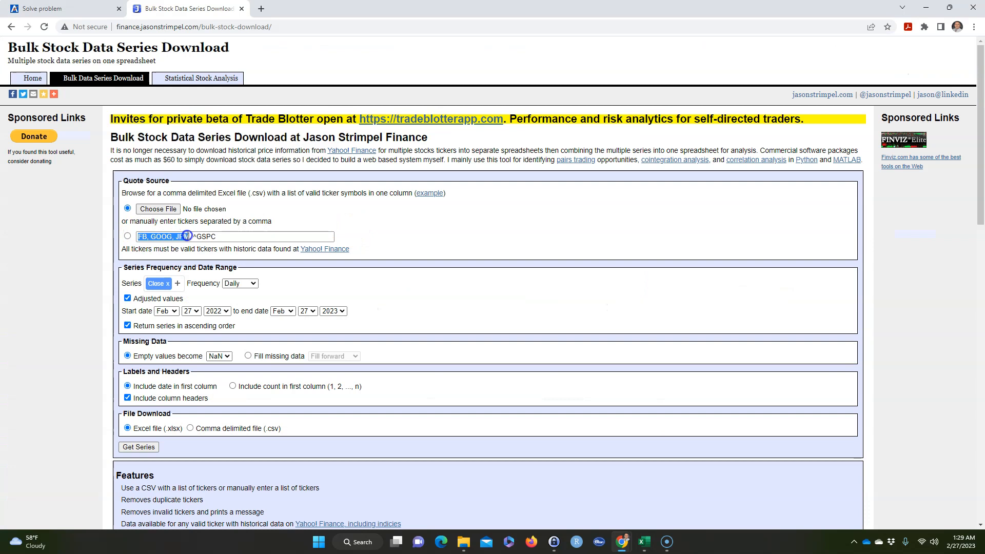
type("BAC")
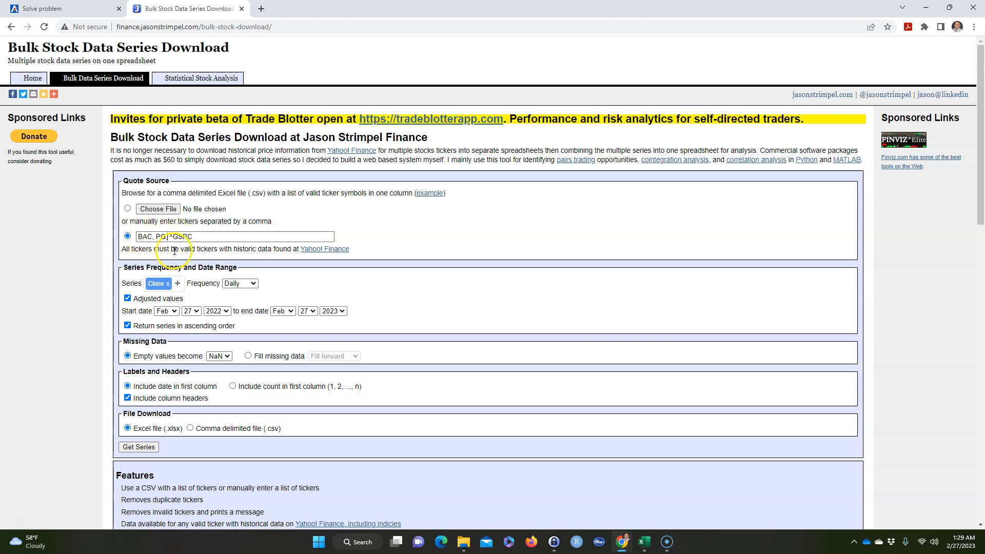
left_click(643, 542)
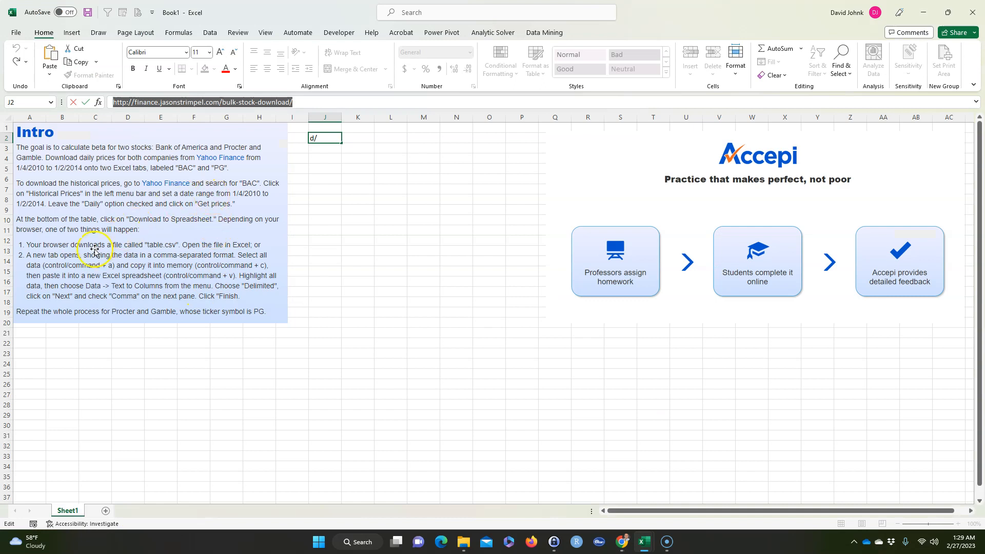
mouse_move(25, 175)
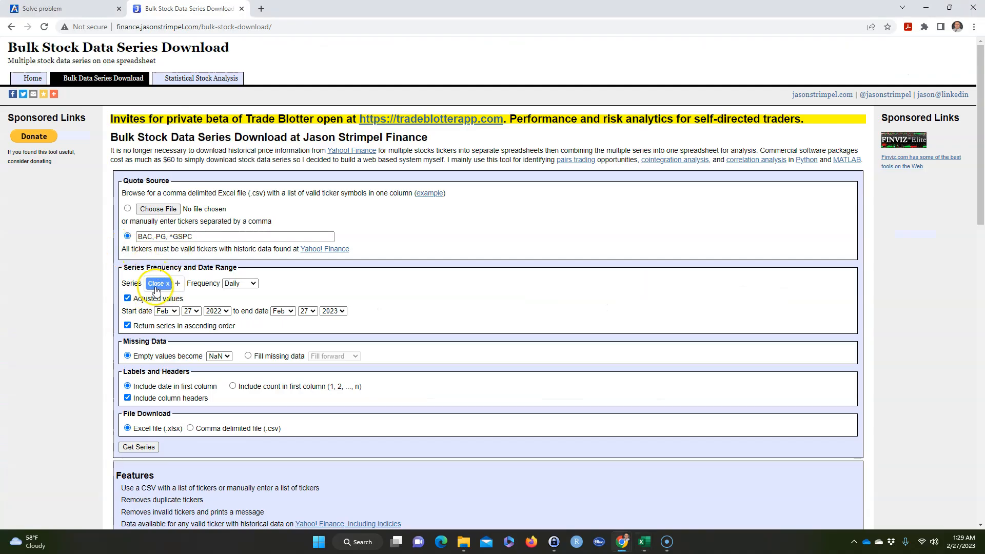
Set the date range from Jan 4, 2010 to Jan 3, 2014 and start the download
left_click(166, 311)
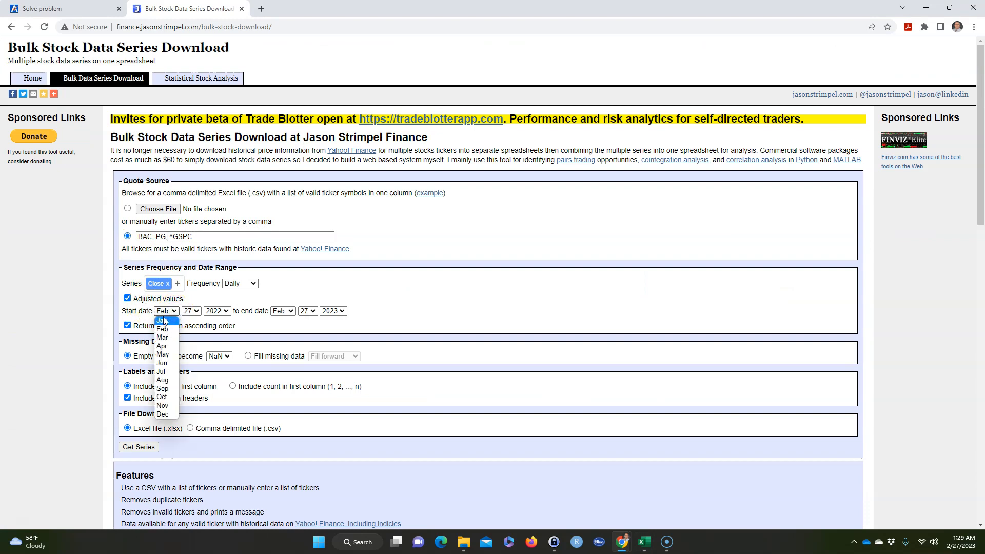
left_click(191, 311)
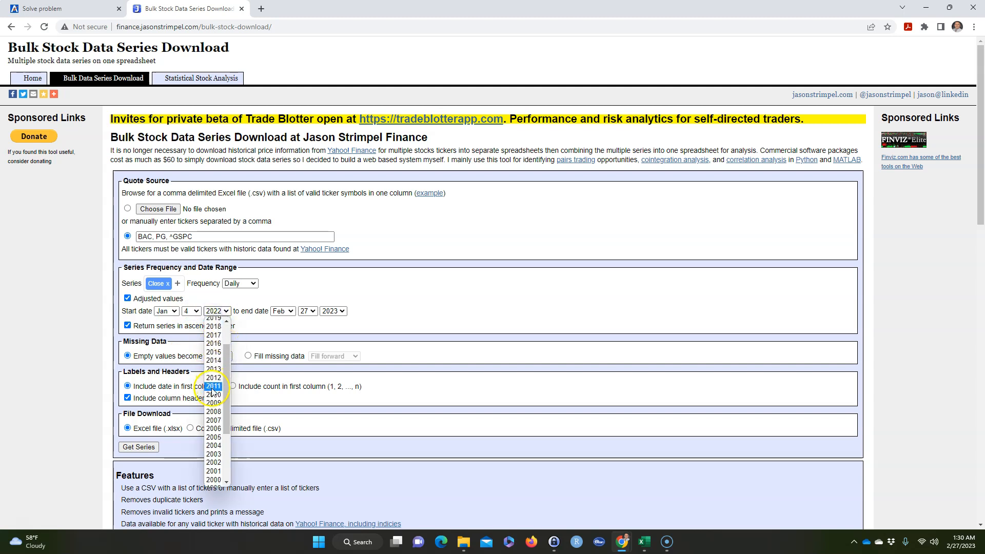
left_click(213, 394)
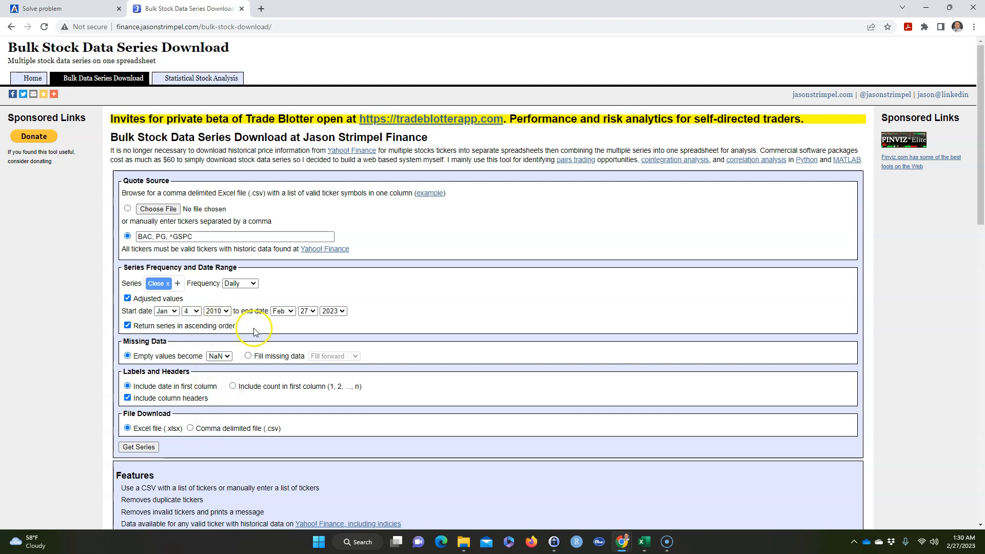
left_click(282, 311)
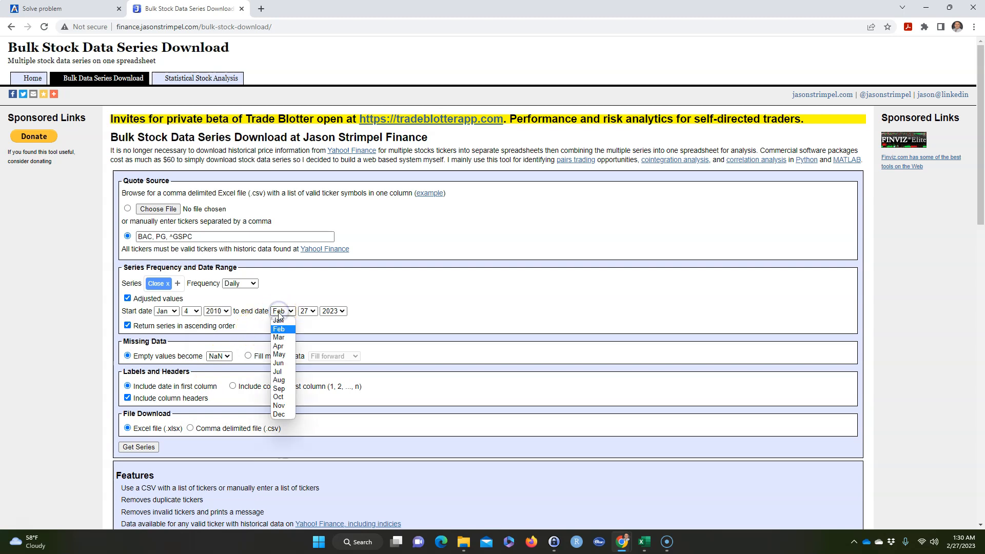
left_click(282, 311)
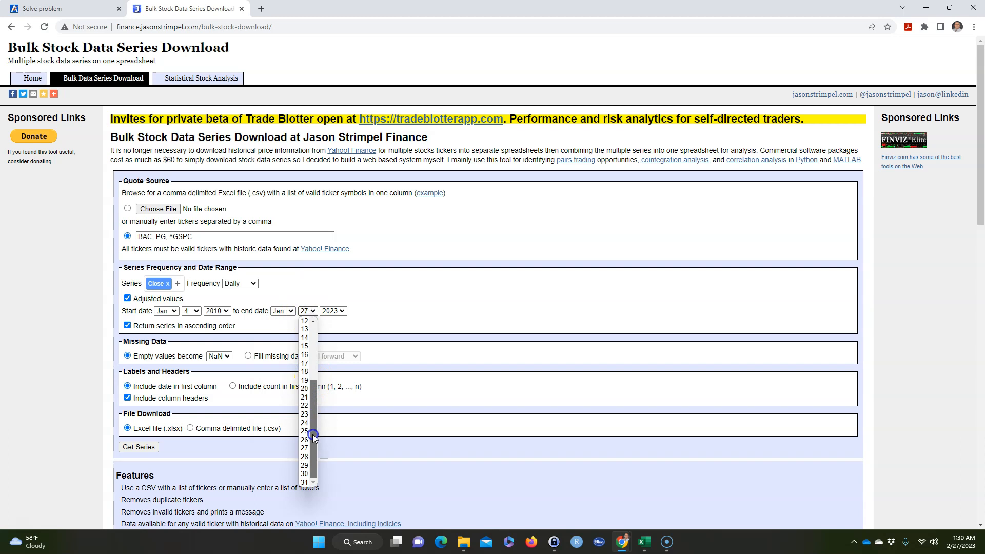
left_click(333, 311)
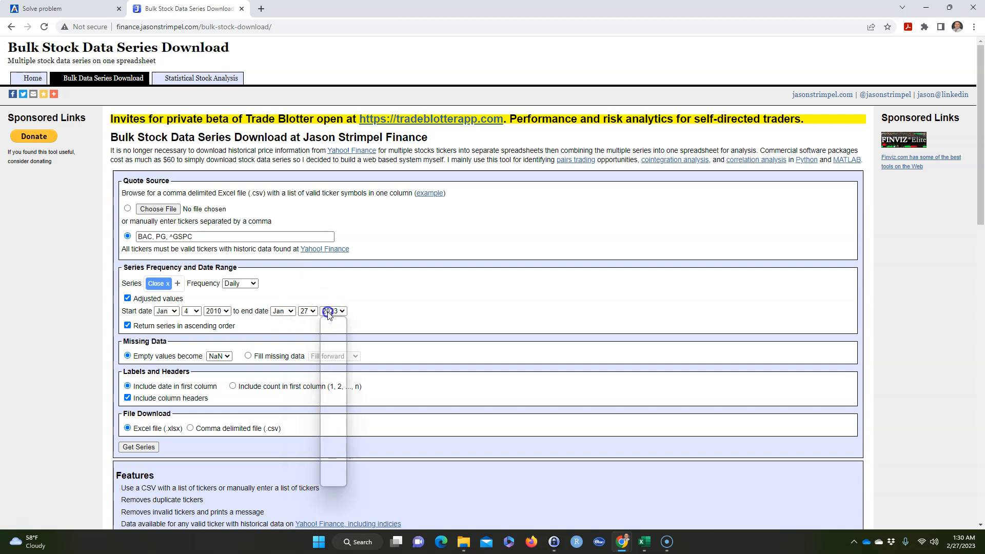
left_click(333, 311)
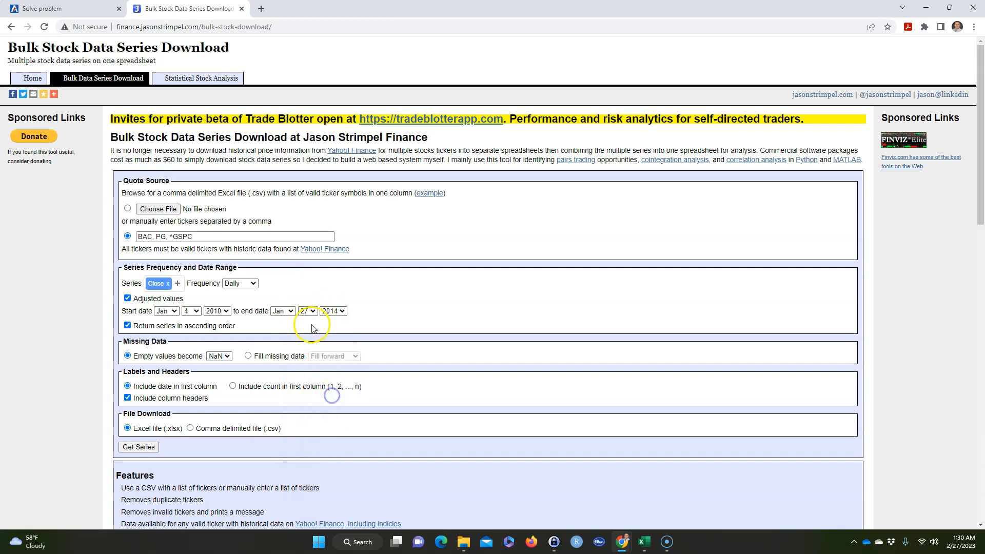
left_click(306, 311)
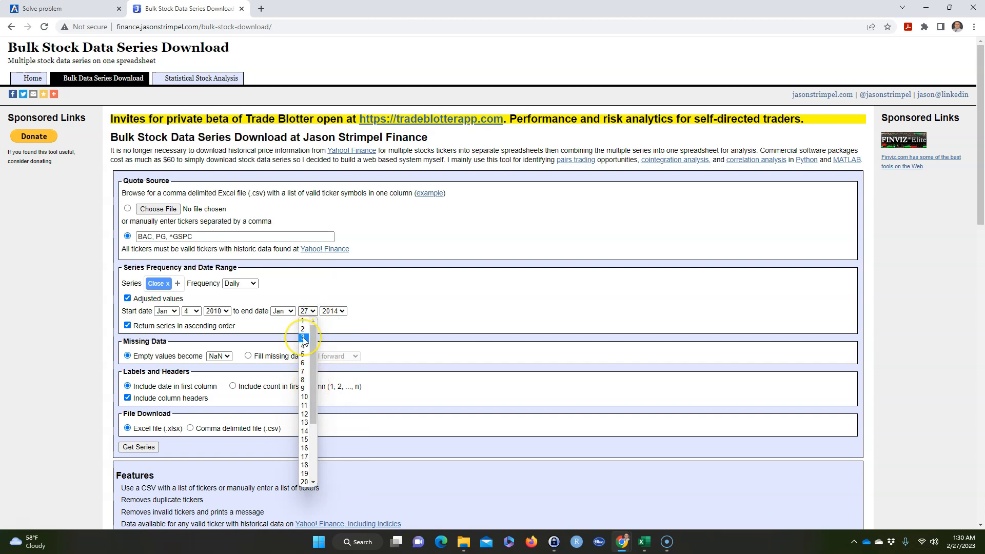
left_click(304, 336)
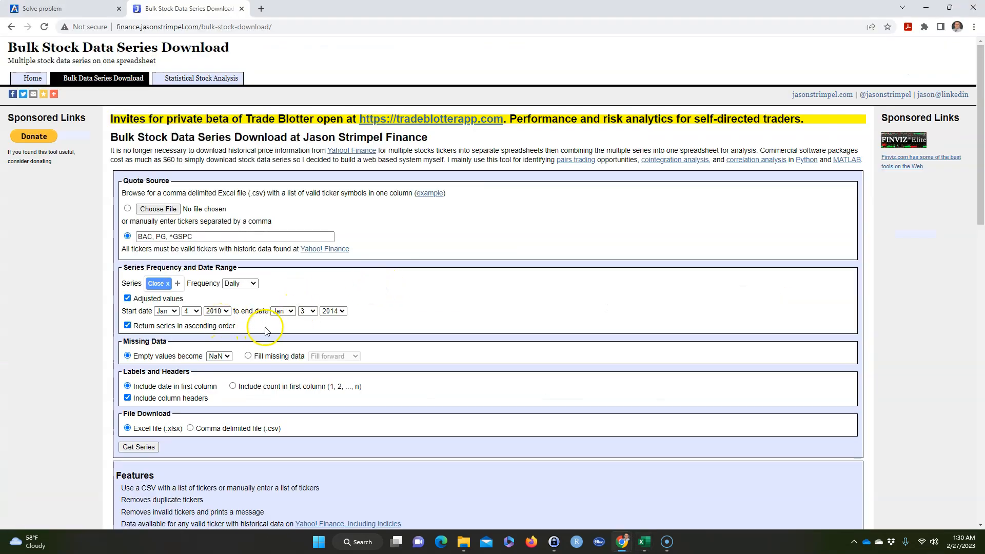
mouse_move(185, 335)
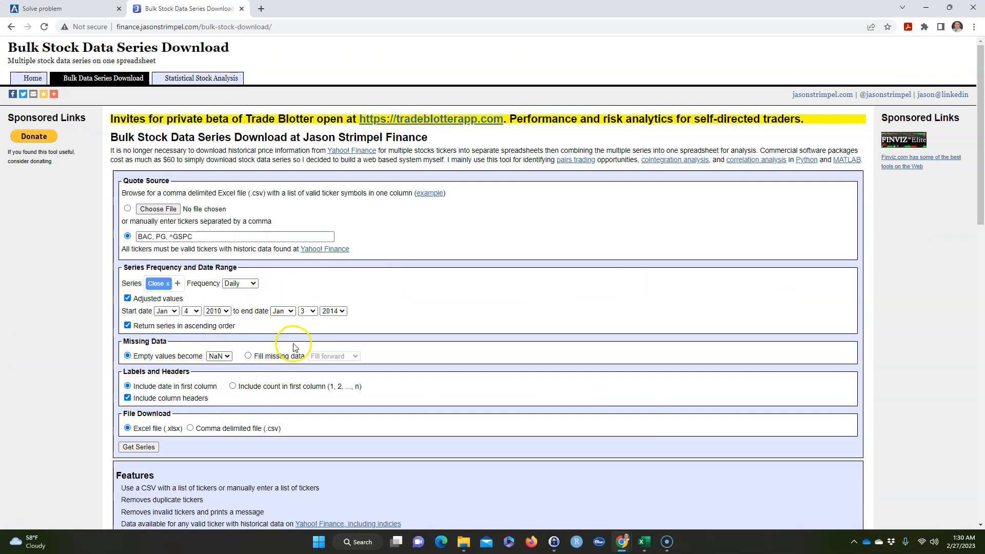
left_click(139, 447)
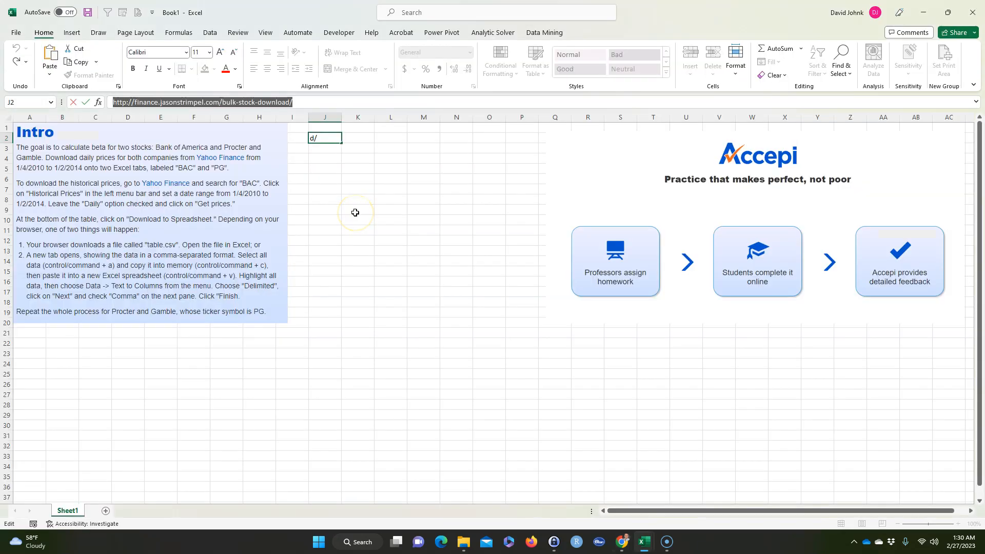
mouse_move(355, 286)
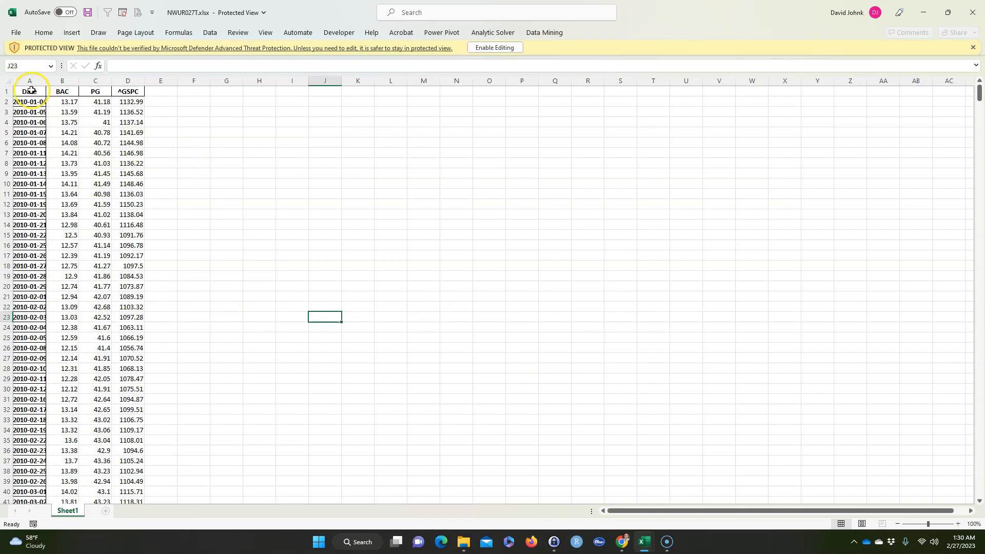
Copy the selected Date, BAC, PG and ^GSPC columns via the right-click menu
right_click(29, 81)
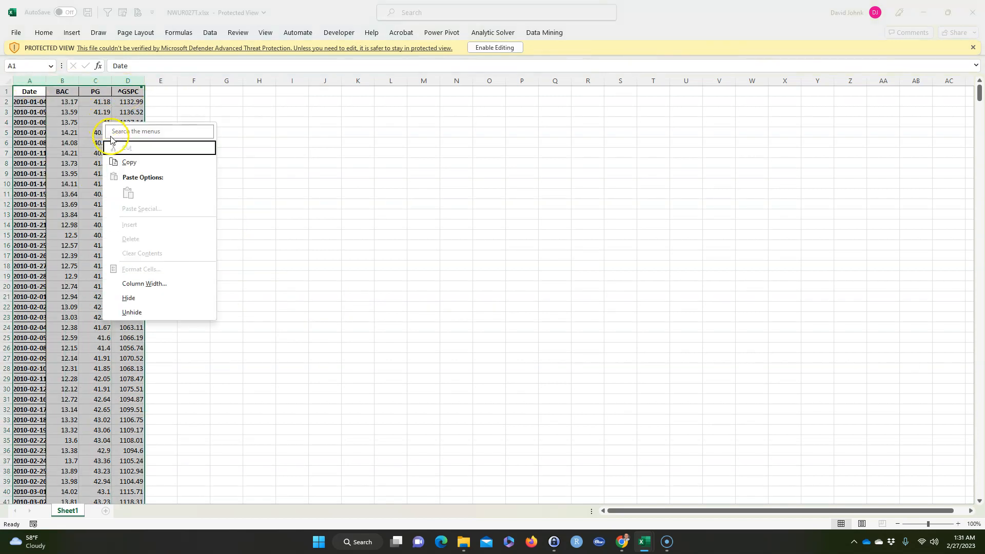
left_click(128, 133)
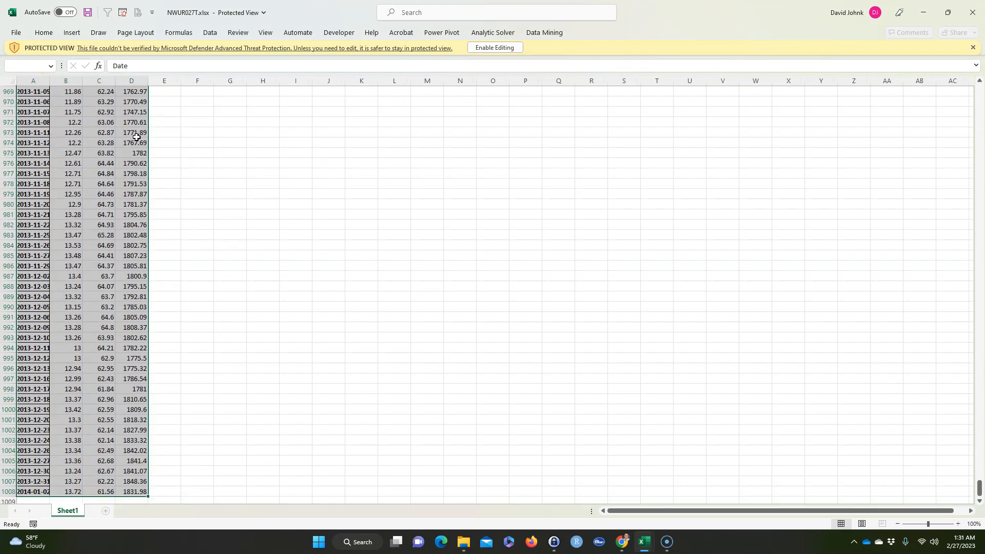
right_click(135, 137)
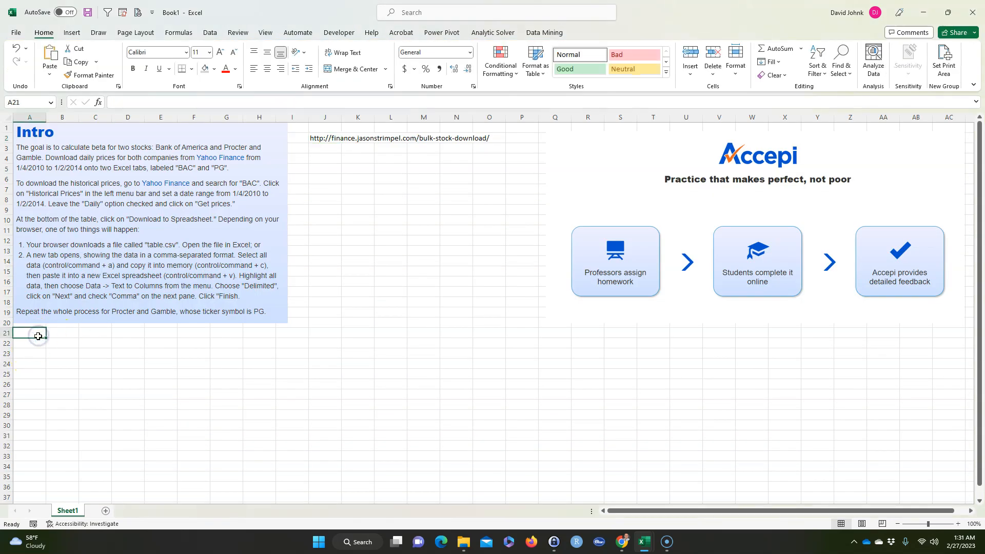
Paste the price table into Book1 at A21 beneath the intro text
key("ctrl+v")
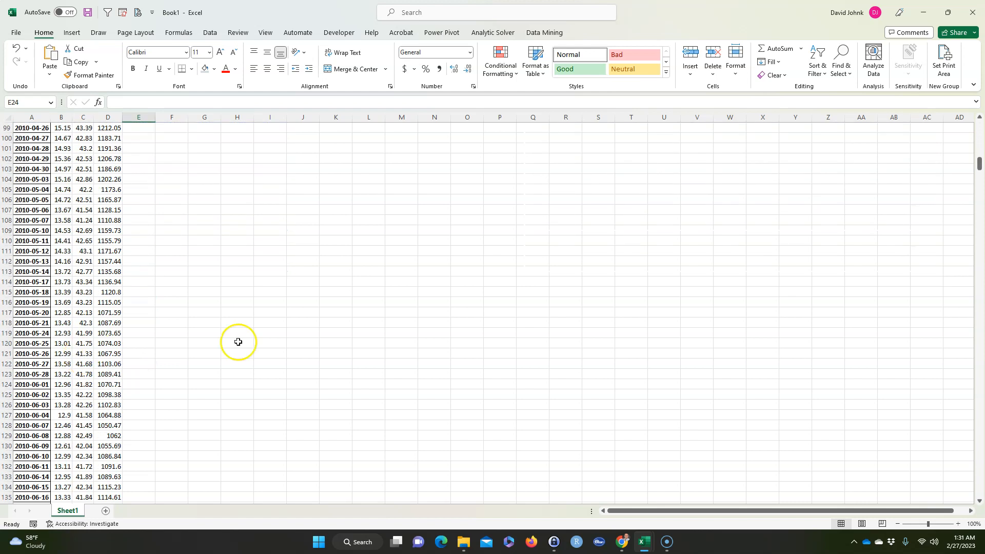
left_click(82, 343)
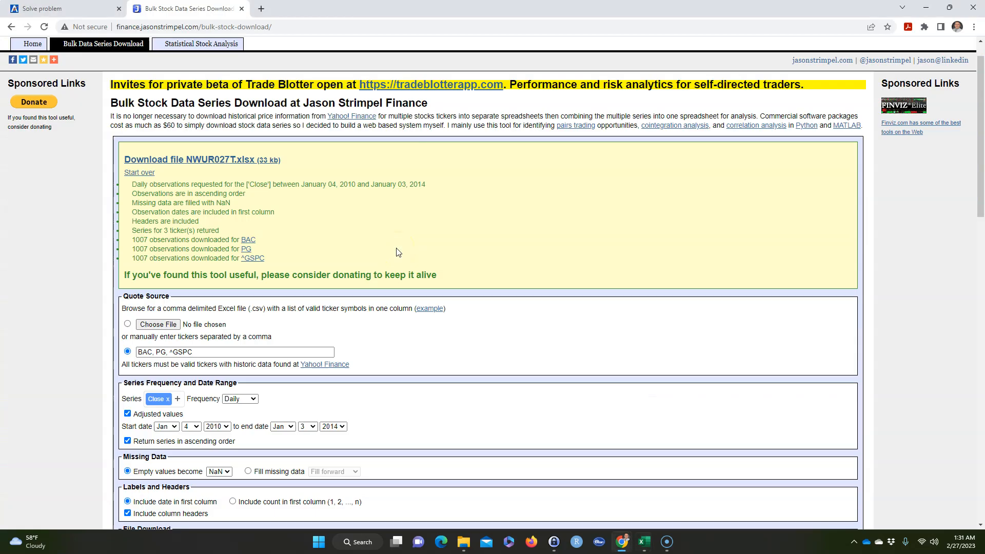
Switch from the download results tab back to the Accepi homework tab
left_click(60, 8)
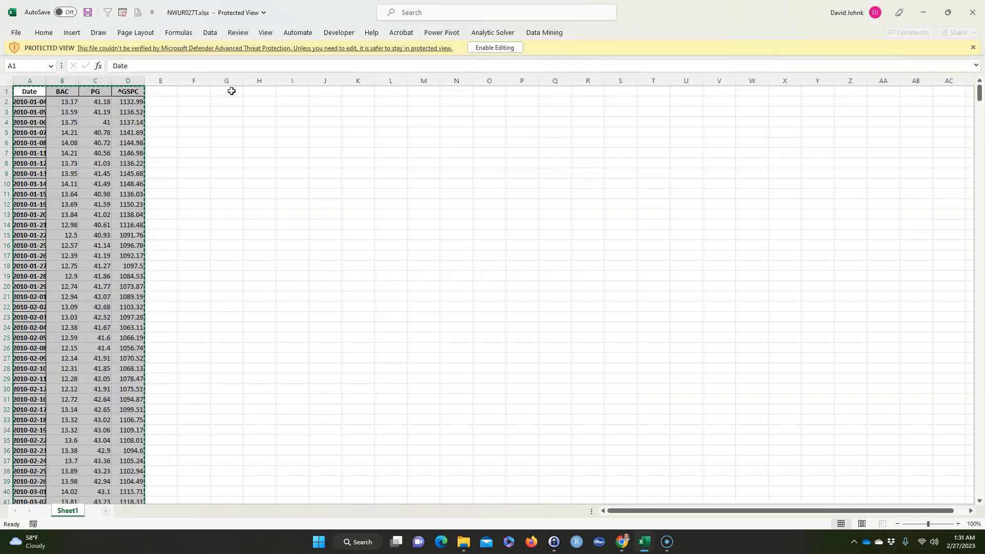
left_click(495, 47)
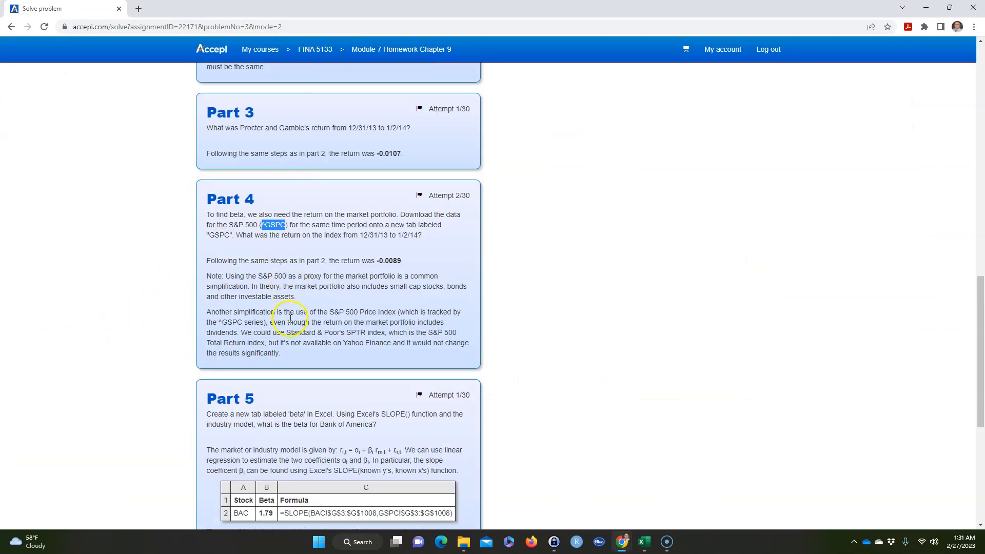
Highlight Part 1's expected 1,007 observations, then return to the Book1 spreadsheet
scroll("down", 3)
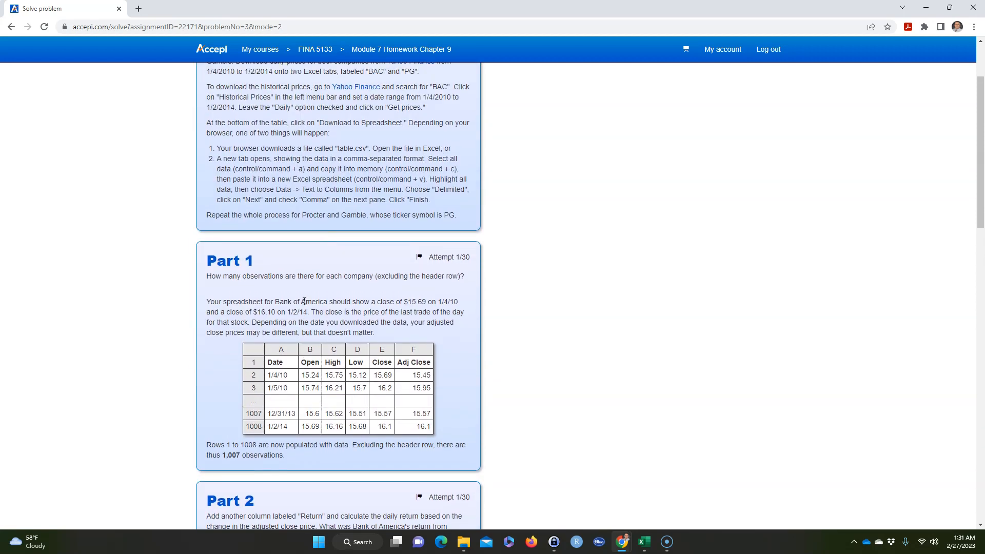
double_click(230, 455)
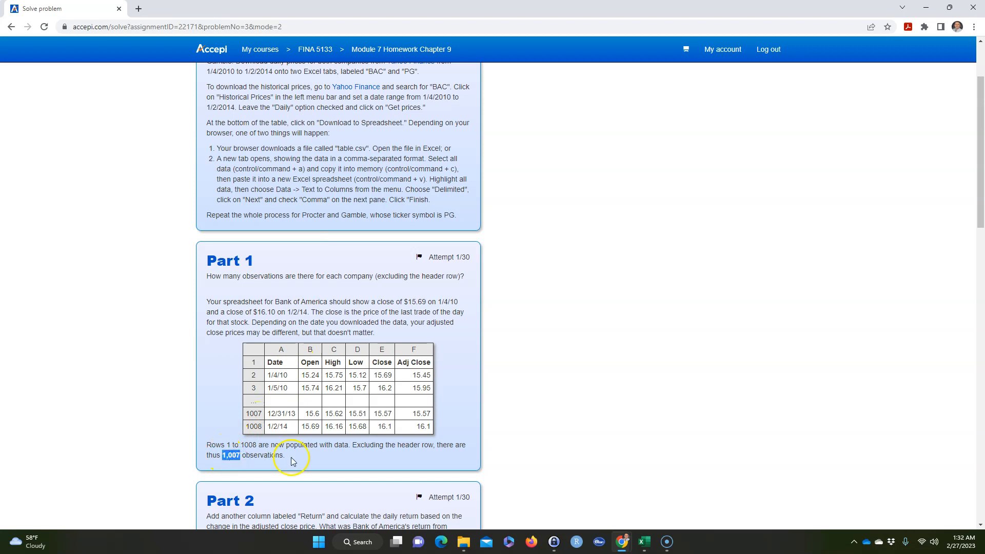
scroll("down", 3)
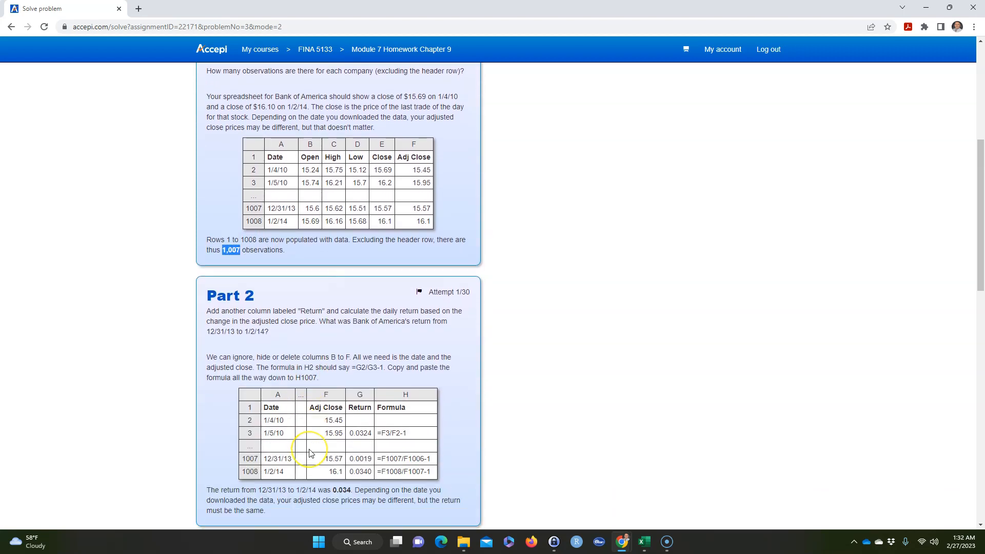
left_click(641, 542)
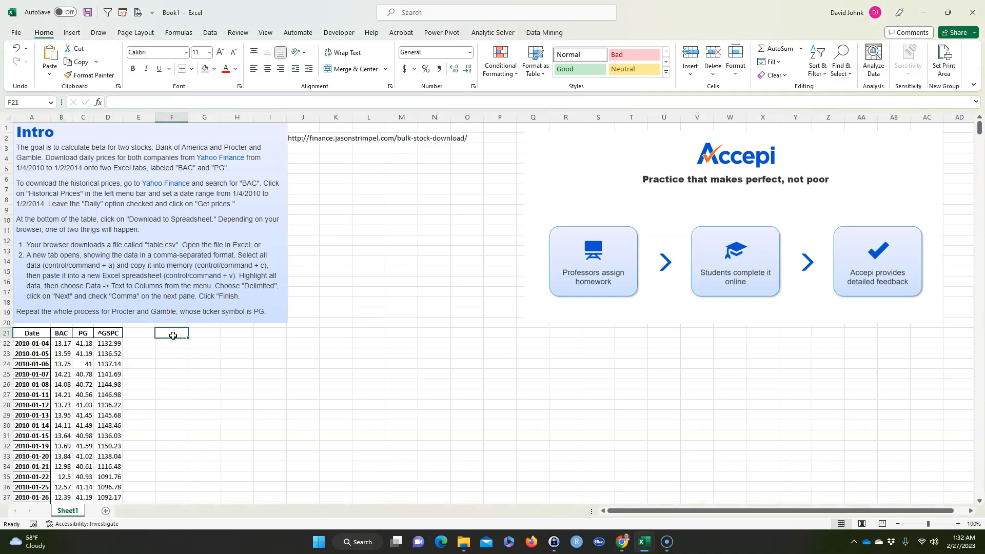
Count the BAC prices with COUNT(B22:B1028) giving 1007, label it 'count', fill yellow and note the formula beside it
type("=count(")
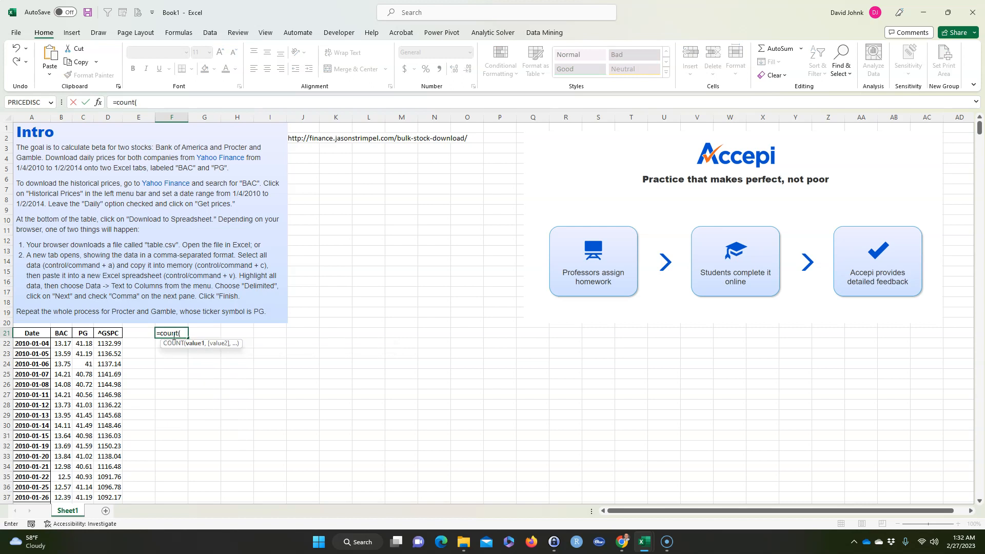
left_click_drag(61, 343, 60, 395)
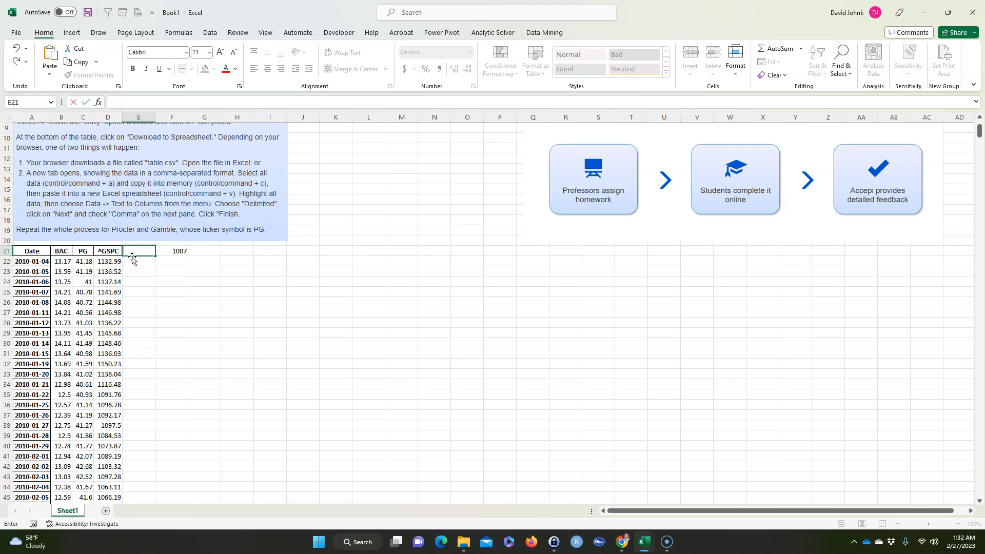
type("count")
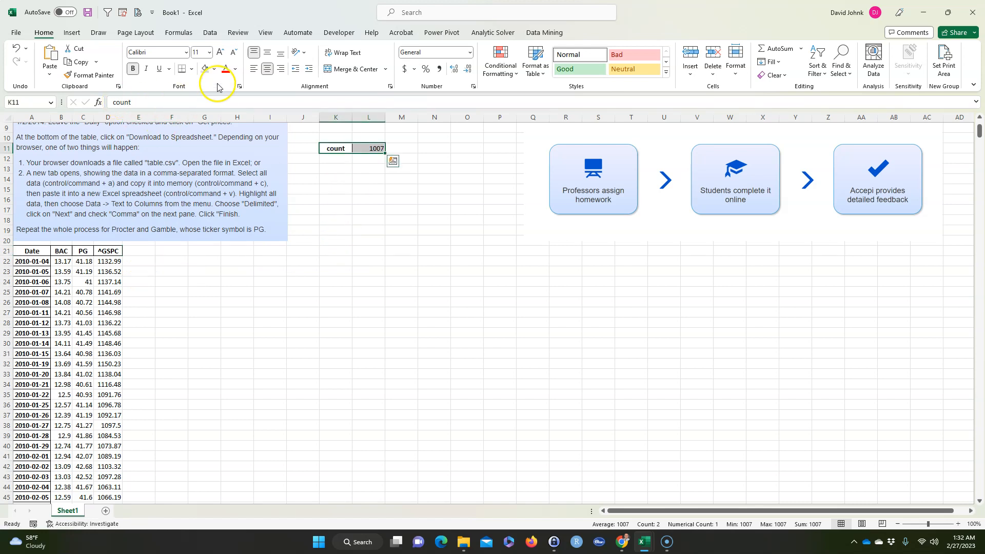
left_click(215, 68)
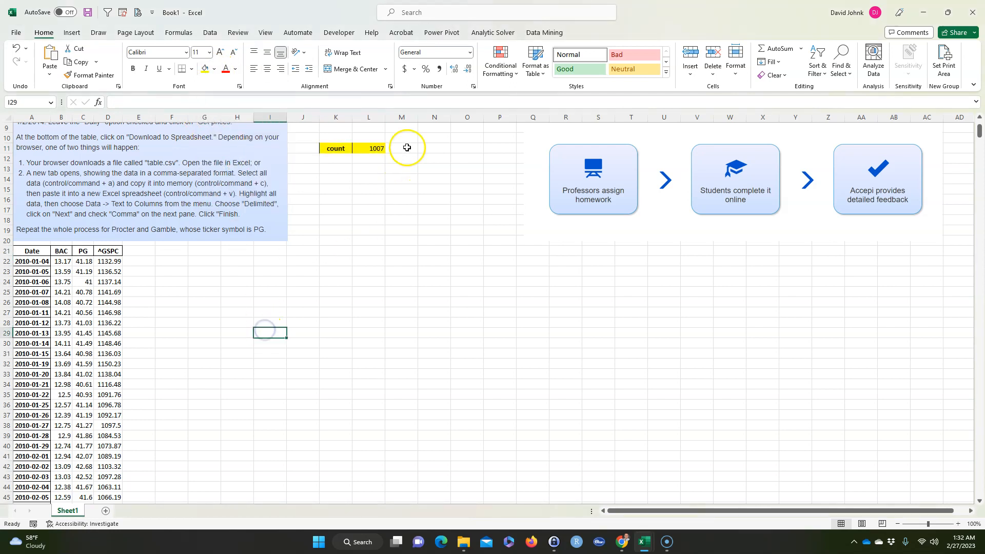
type("=form")
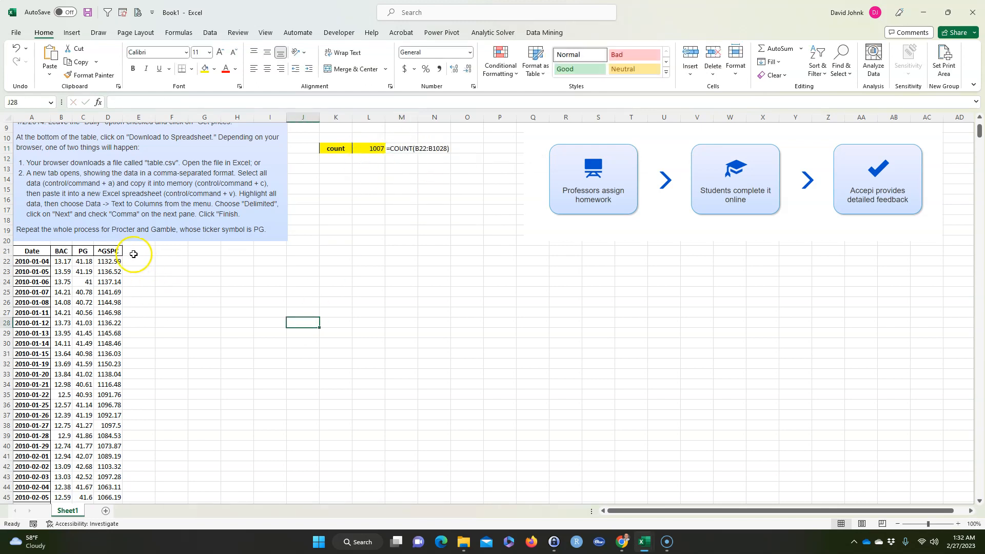
Label the daily returns block and enter the first BAC daily return formula
left_click(138, 261)
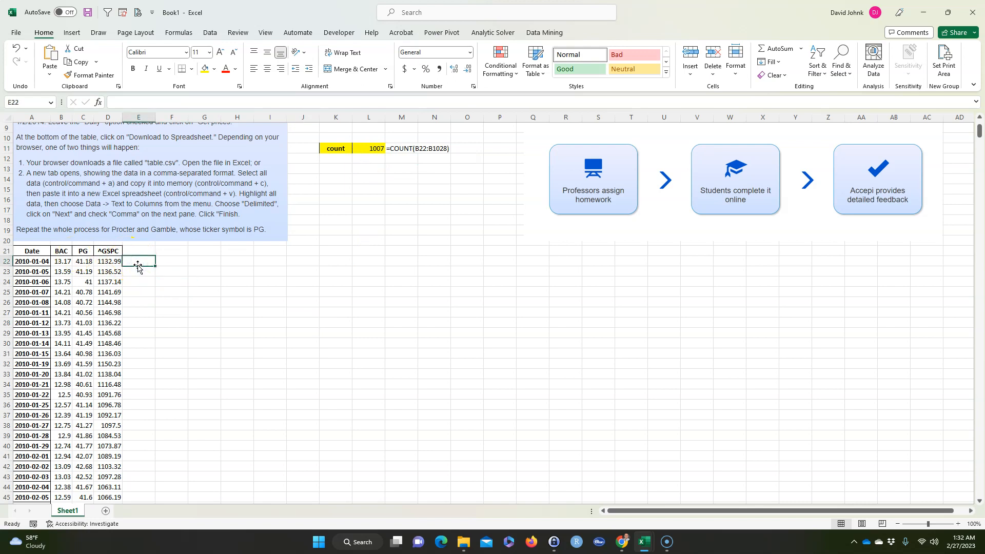
left_click(61, 250)
type("=")
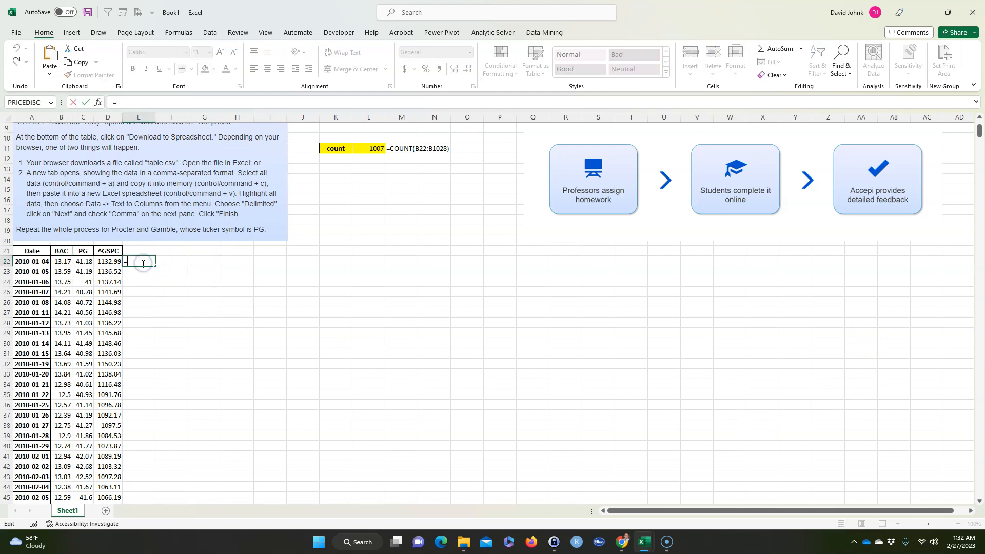
type("BAC")
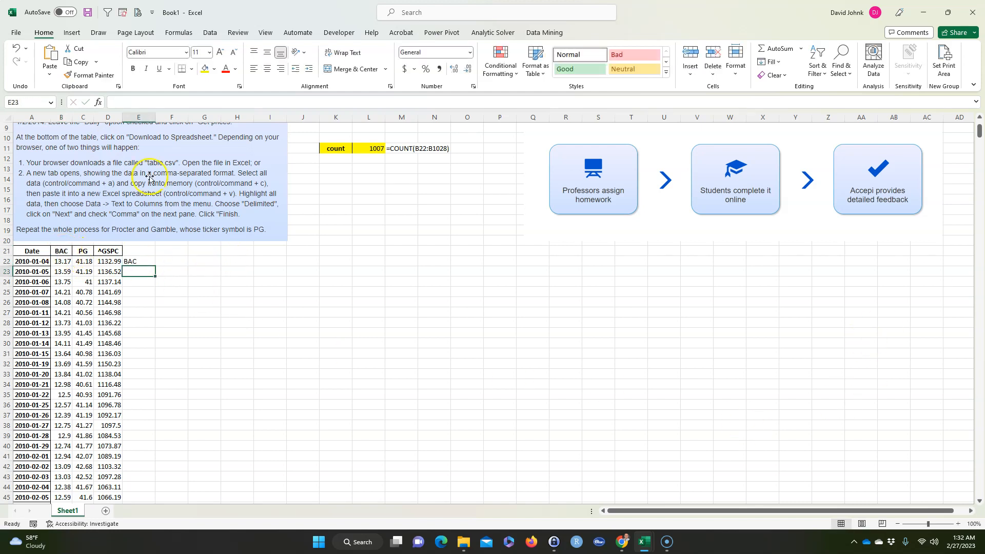
left_click(138, 261)
type("r")
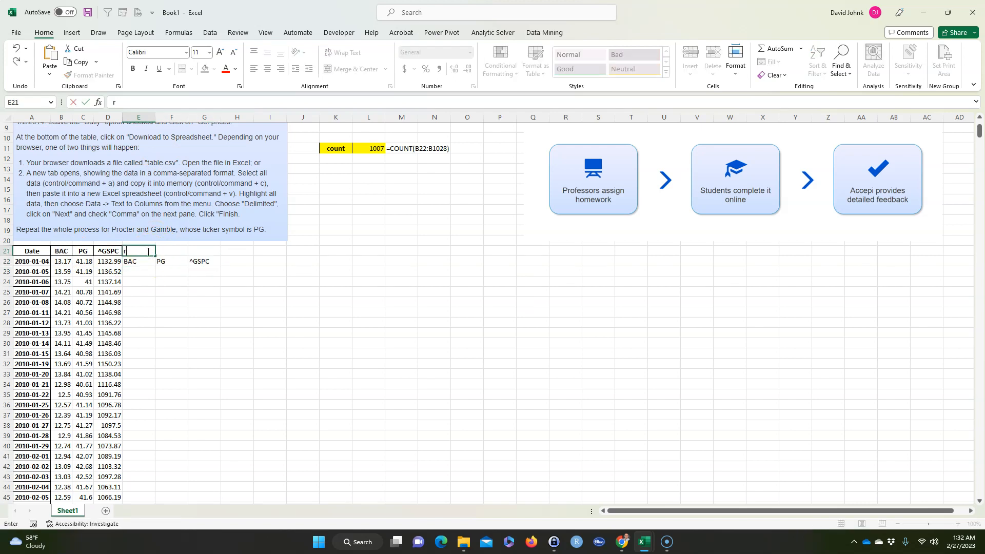
type("daily returns")
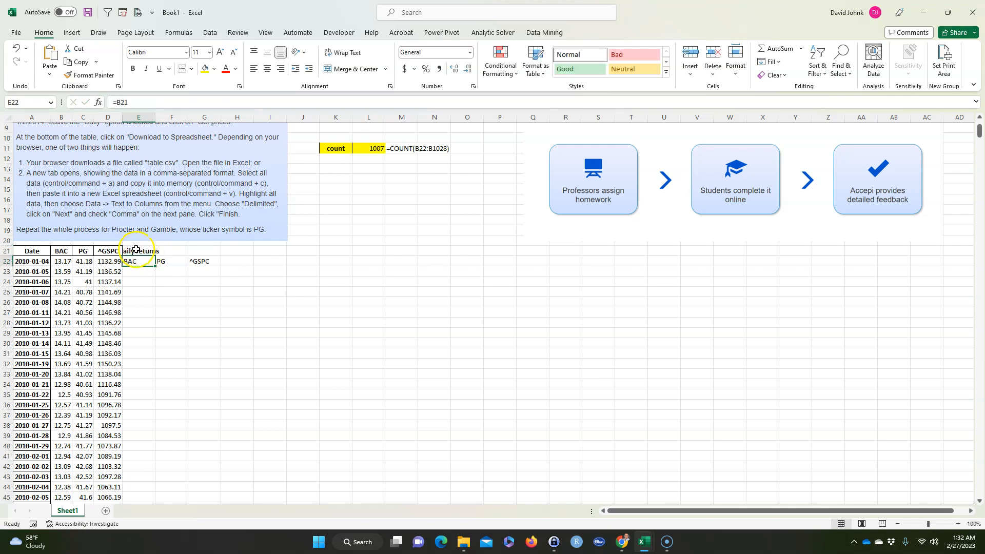
left_click(352, 68)
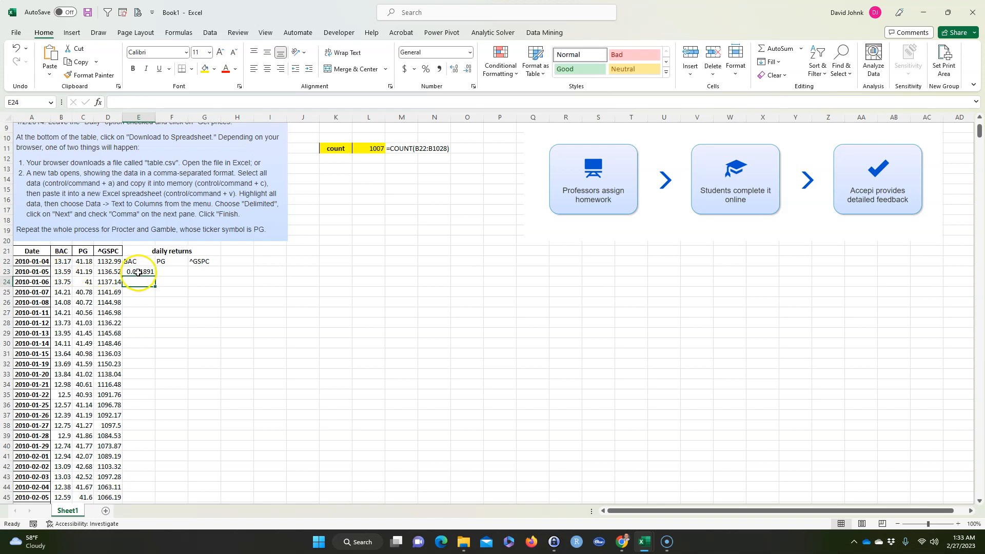
Format the return as a three-decimal percentage and fill it across PG, ^GSPC and down to row 1028
left_click(424, 69)
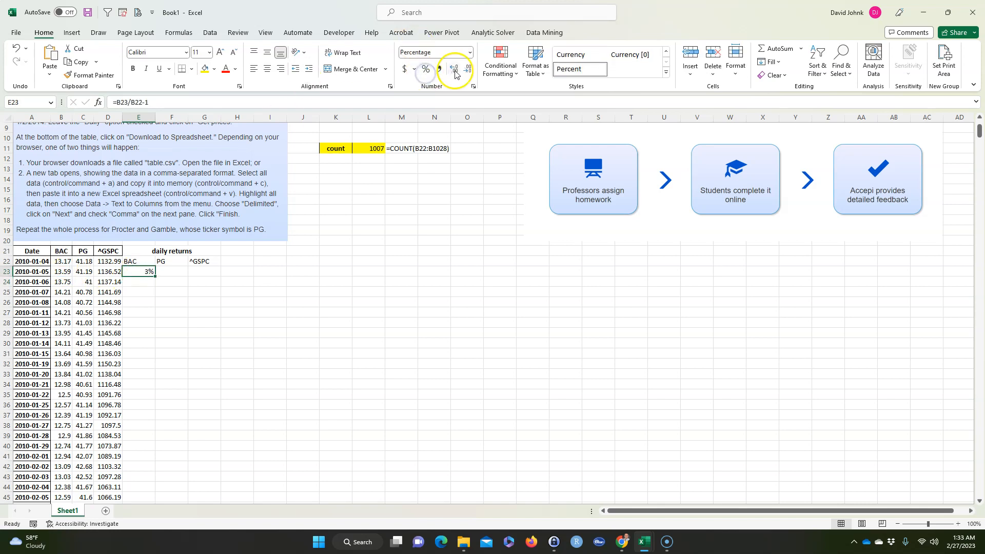
left_click(452, 69)
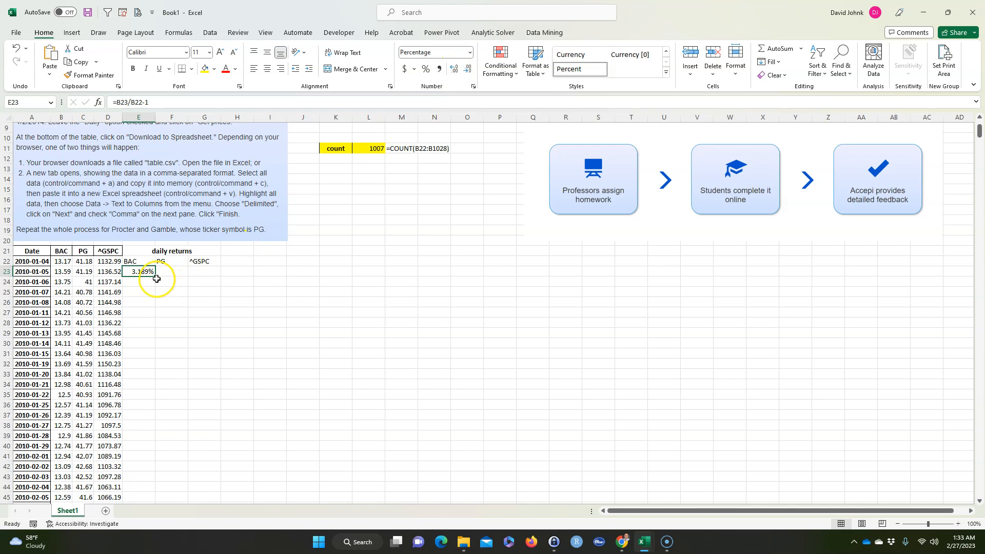
left_click_drag(151, 271, 214, 271)
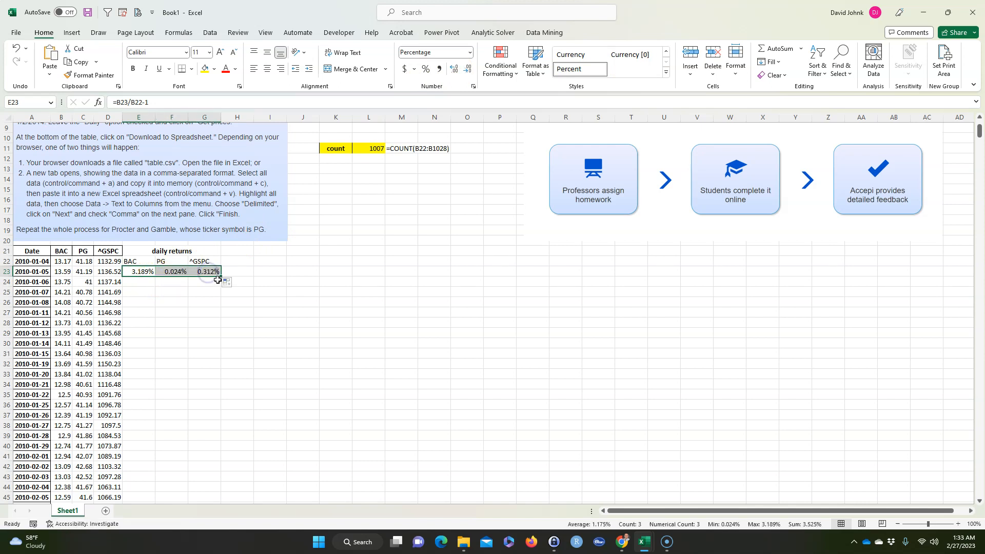
left_click_drag(219, 276, 219, 496)
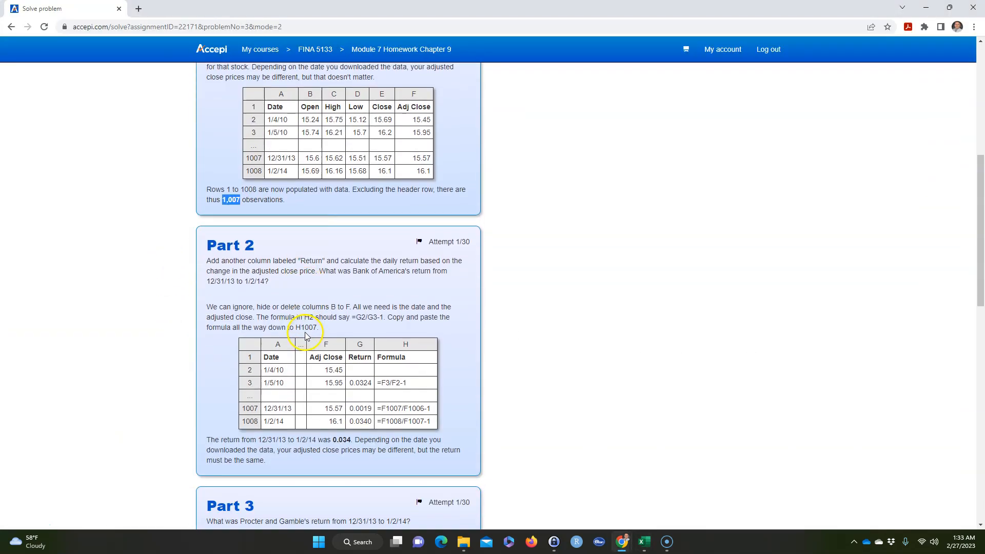
Read the Accepi Part 2 and Part 3 questions, then return to the Excel workbook
scroll("down", 3)
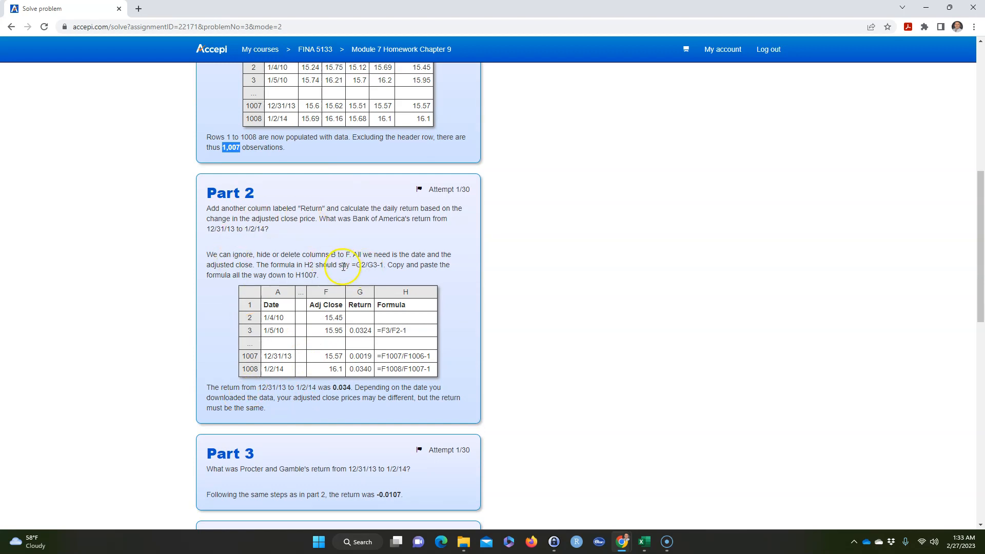
scroll("down", 3)
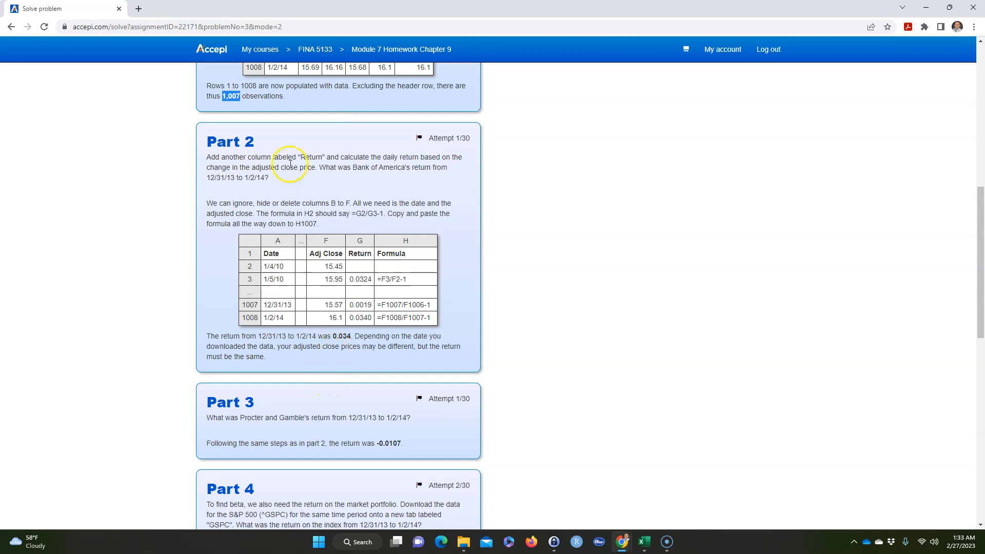
scroll("down", 3)
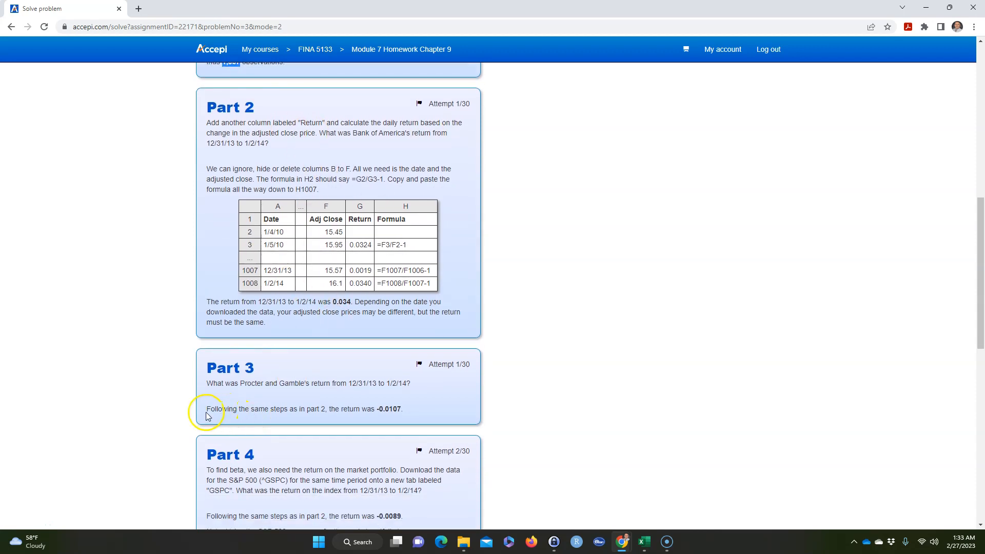
mouse_move(250, 383)
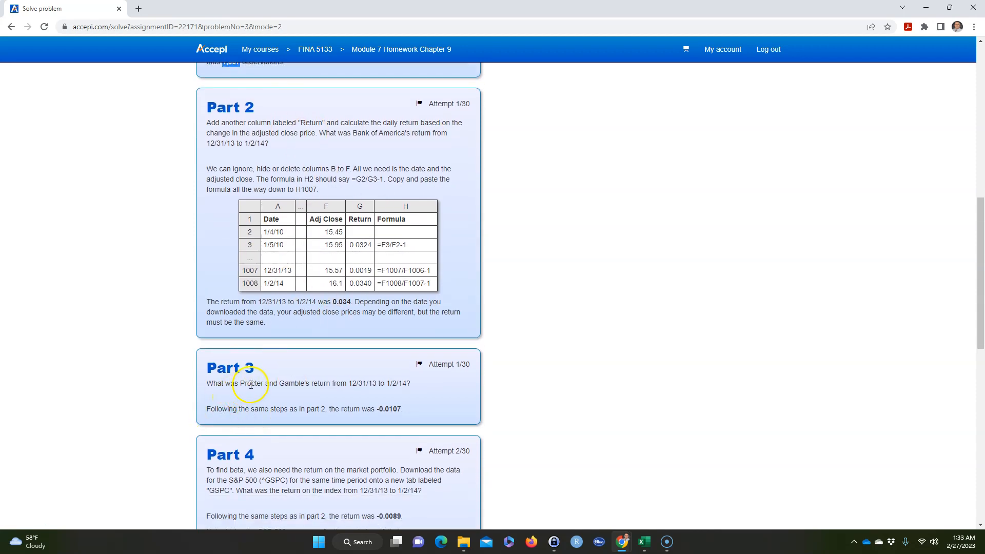
mouse_move(305, 385)
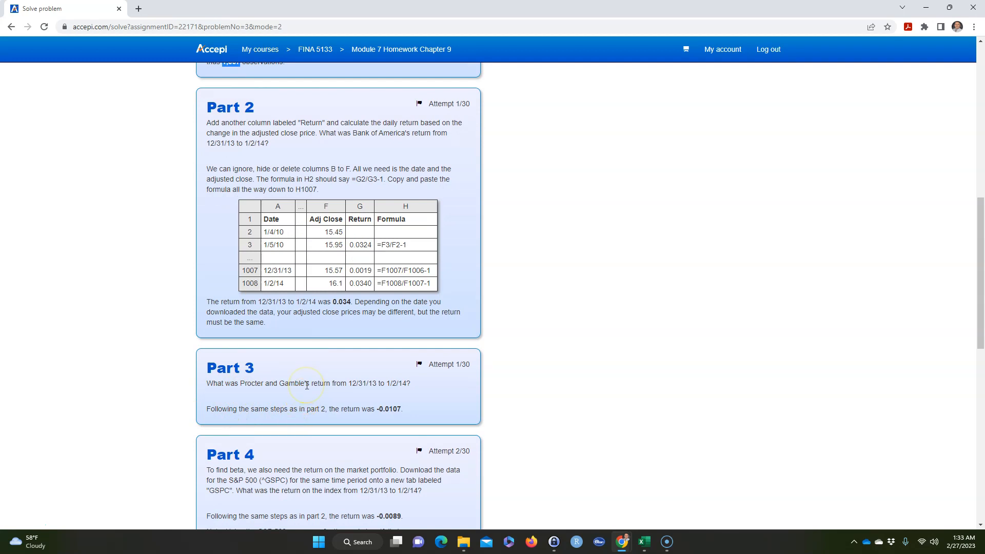
left_click(642, 542)
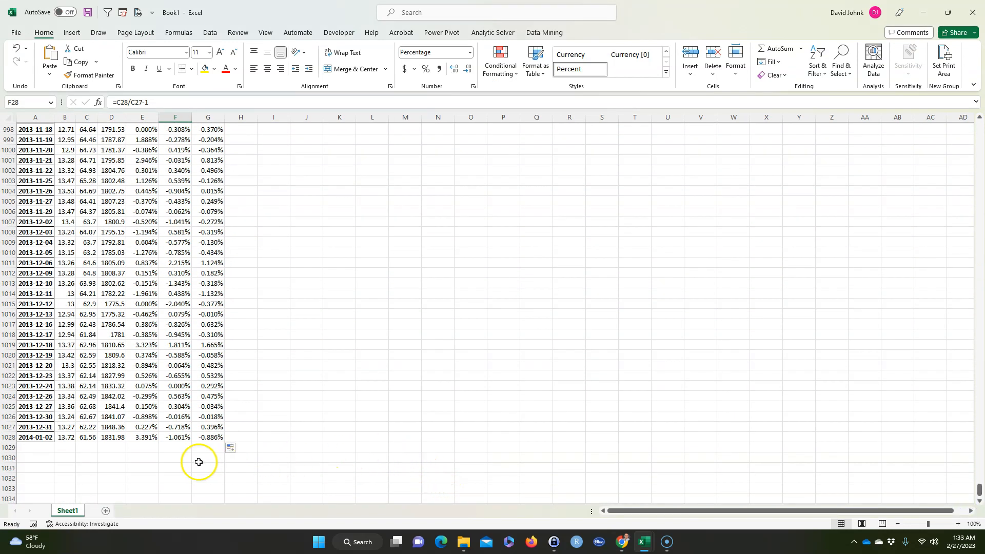
left_click(175, 437)
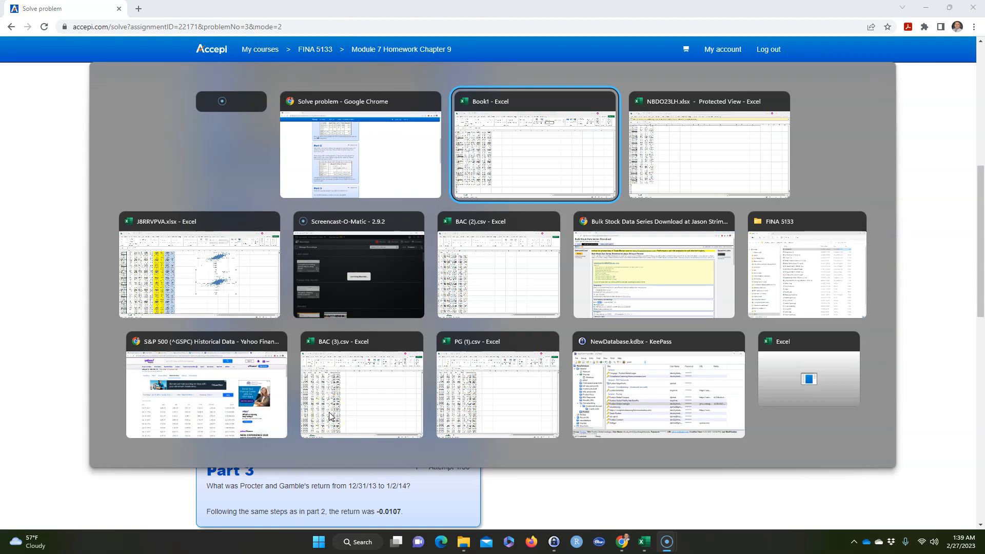
left_click(533, 145)
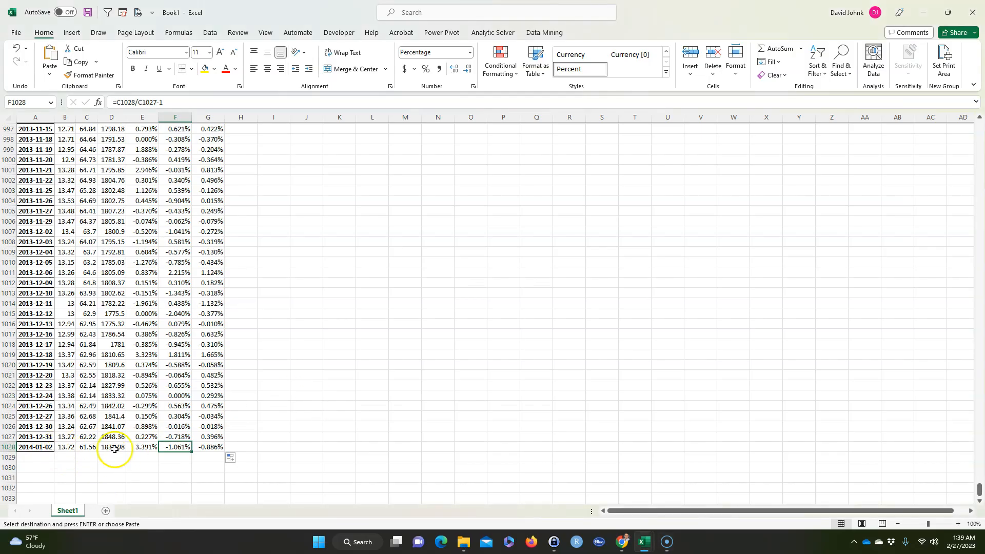
left_click(142, 446)
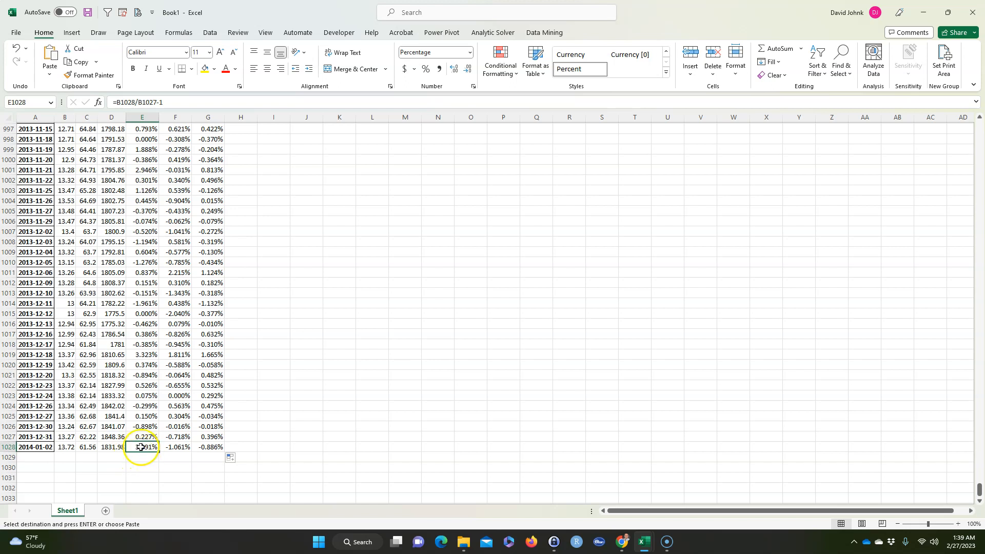
left_click_drag(142, 447, 208, 447)
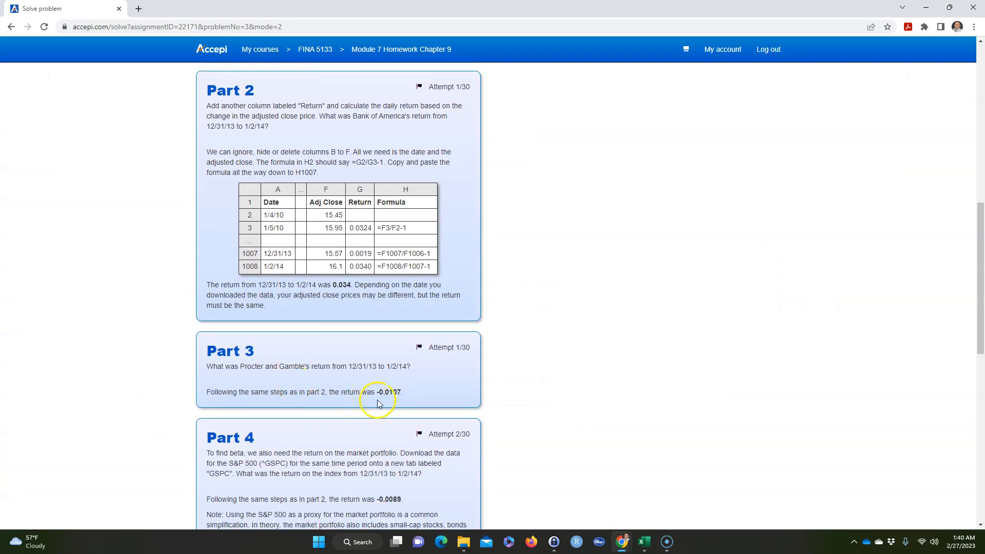
mouse_move(382, 402)
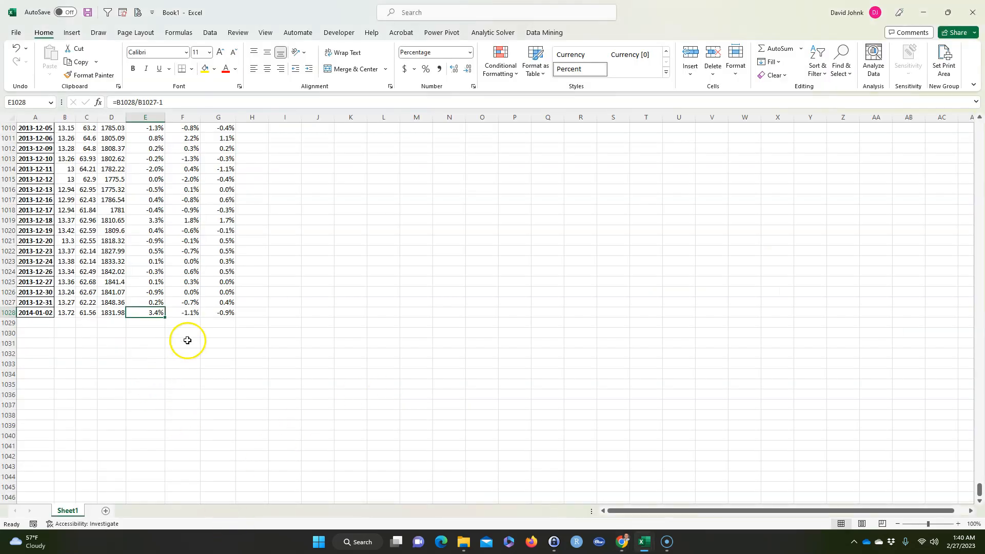
Show the final PG daily return with two decimals, reading -1.06%
left_click(182, 312)
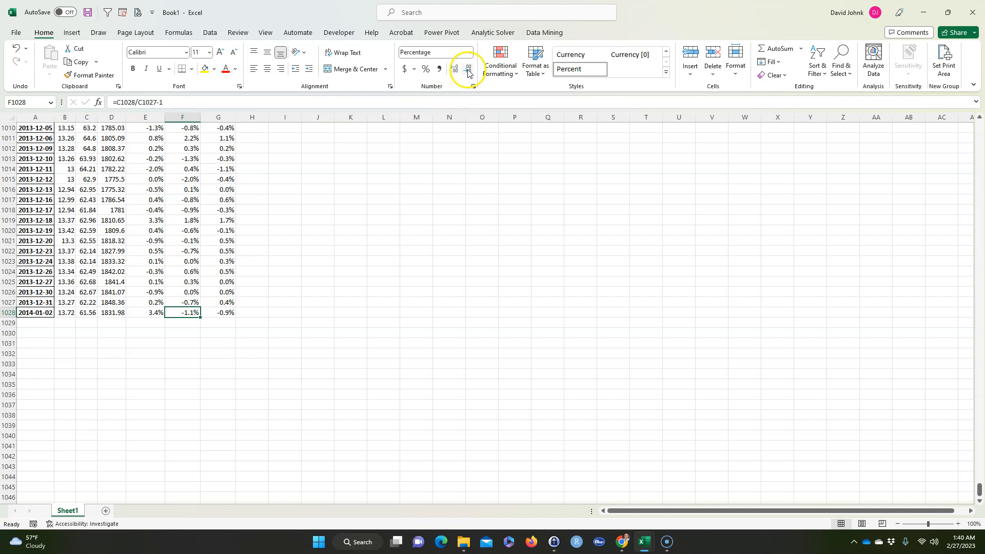
left_click(454, 69)
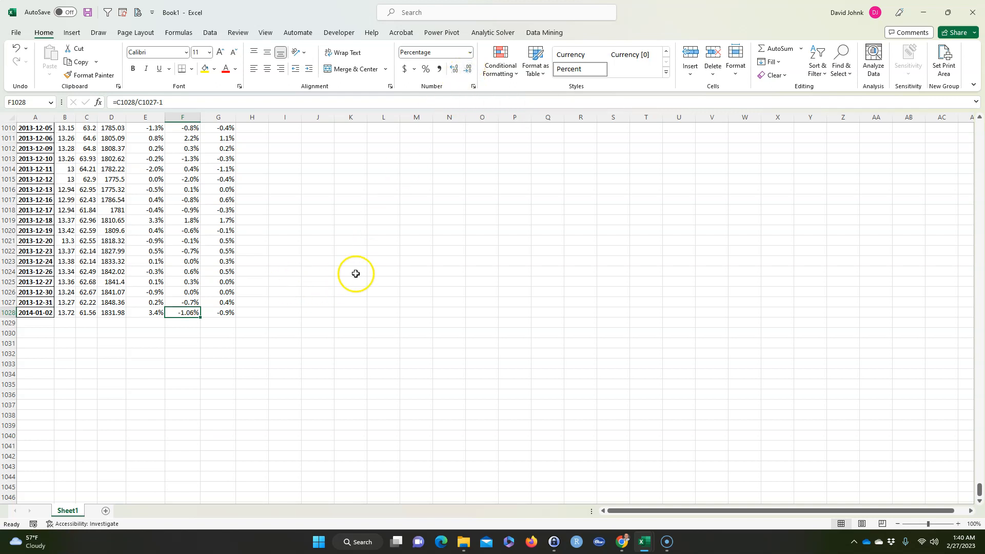
mouse_move(326, 334)
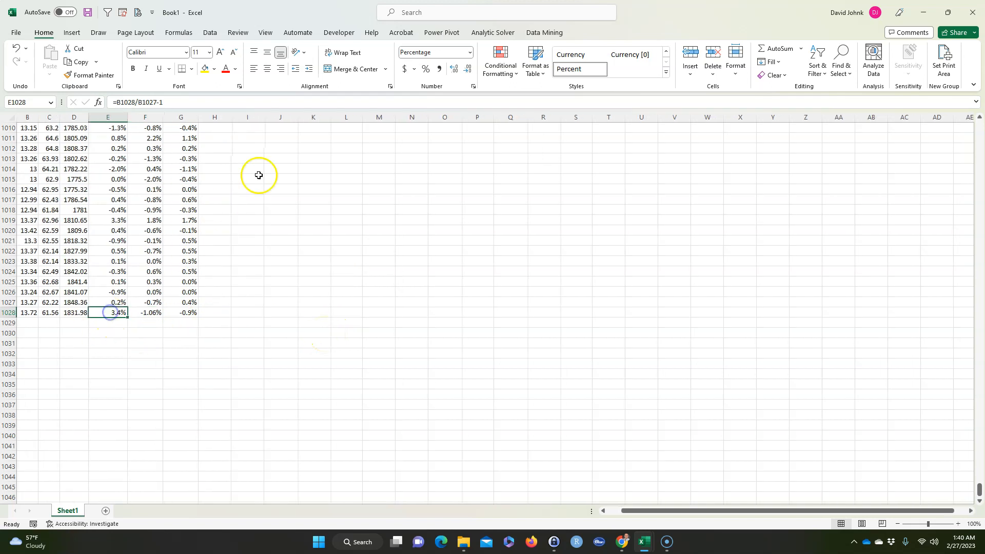
left_click(454, 69)
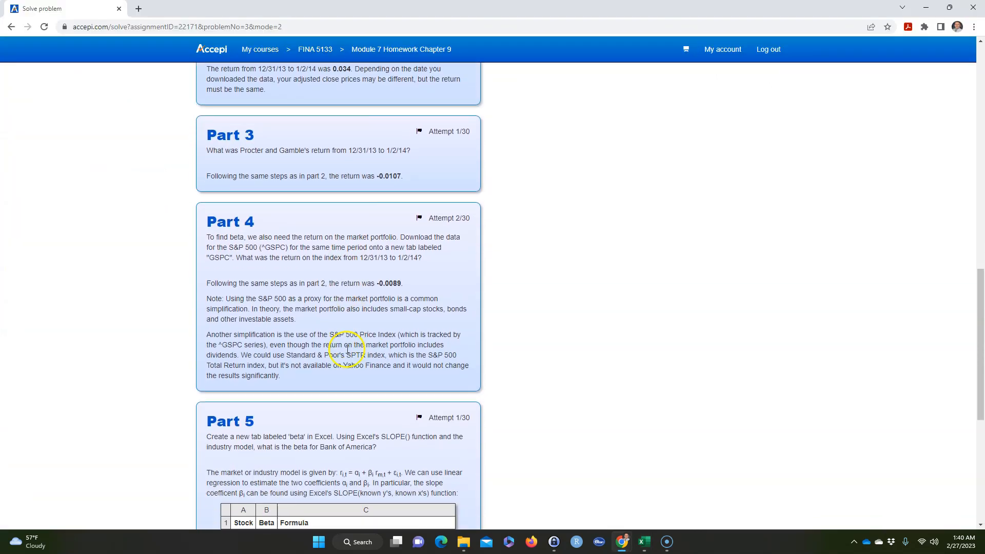
Read Accepi Part 5 on BAC's beta via SLOPE, then Alt+Tab back to Excel
scroll("down", 3)
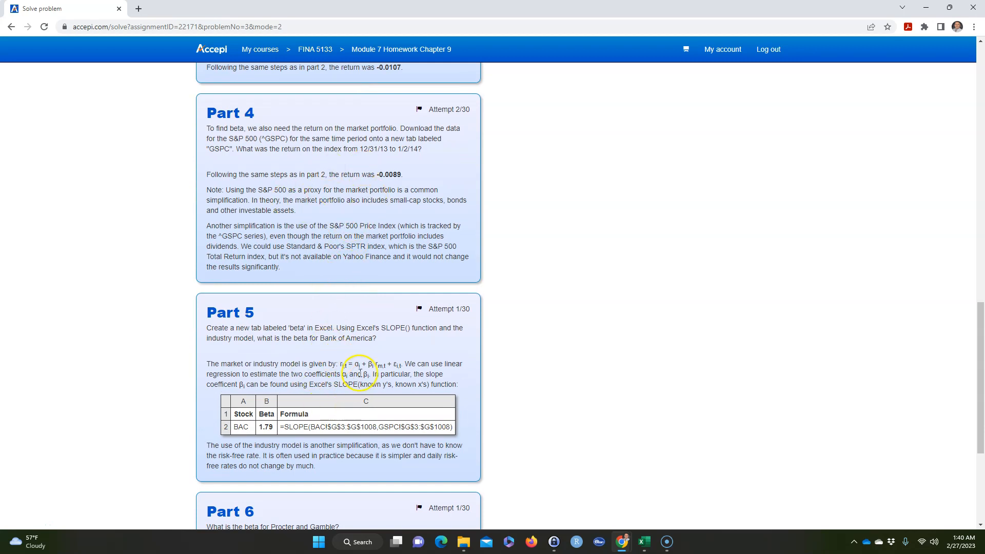
scroll("down", 3)
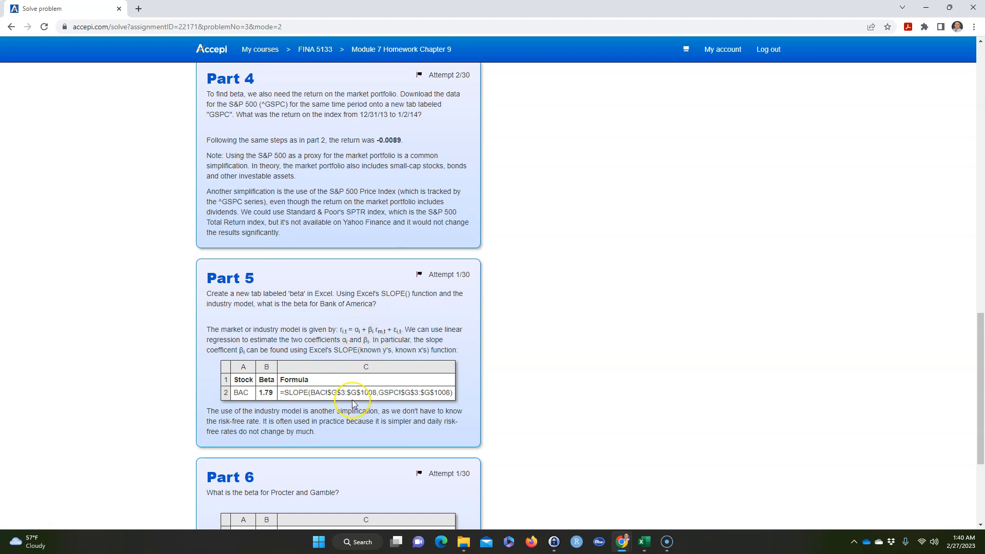
key("alt+tab")
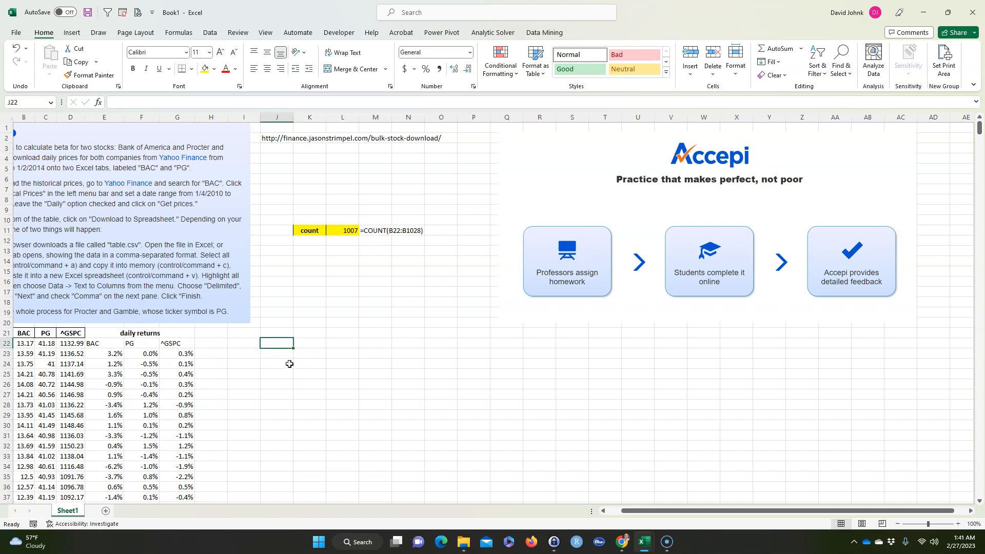
Label J22 Beta and start =SLOPE with BAC returns E23:E1028 as y's and ^GSPC returns as x's
type("Bea")
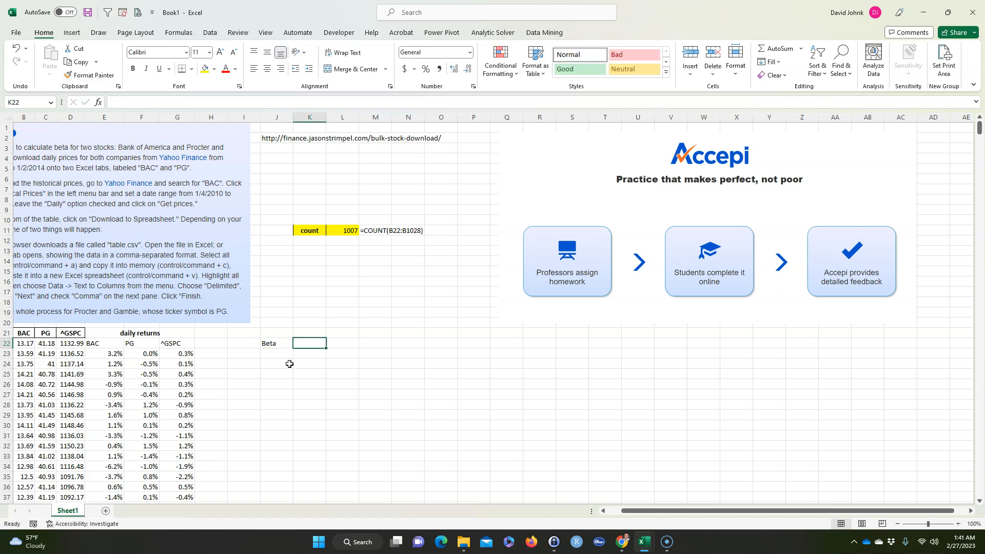
type("=slope")
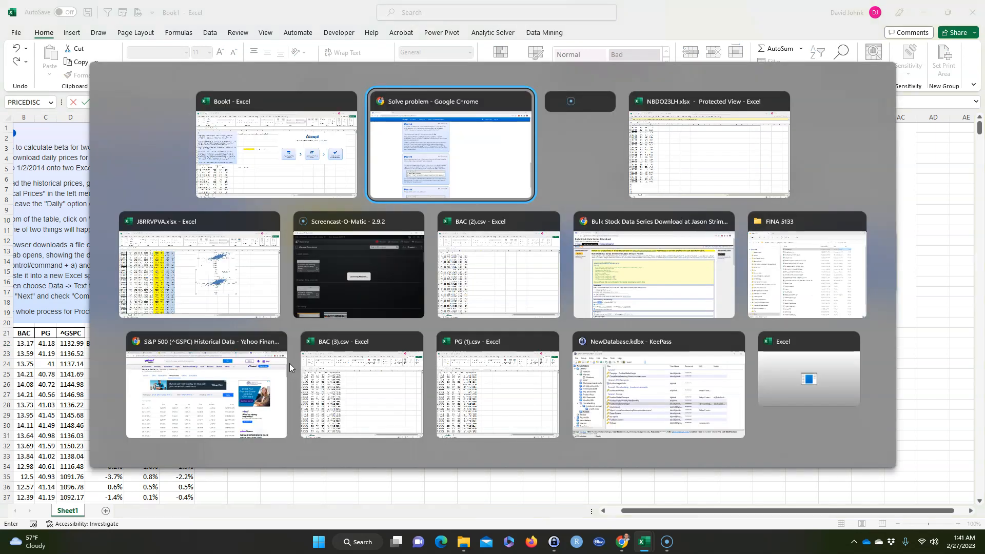
left_click(450, 145)
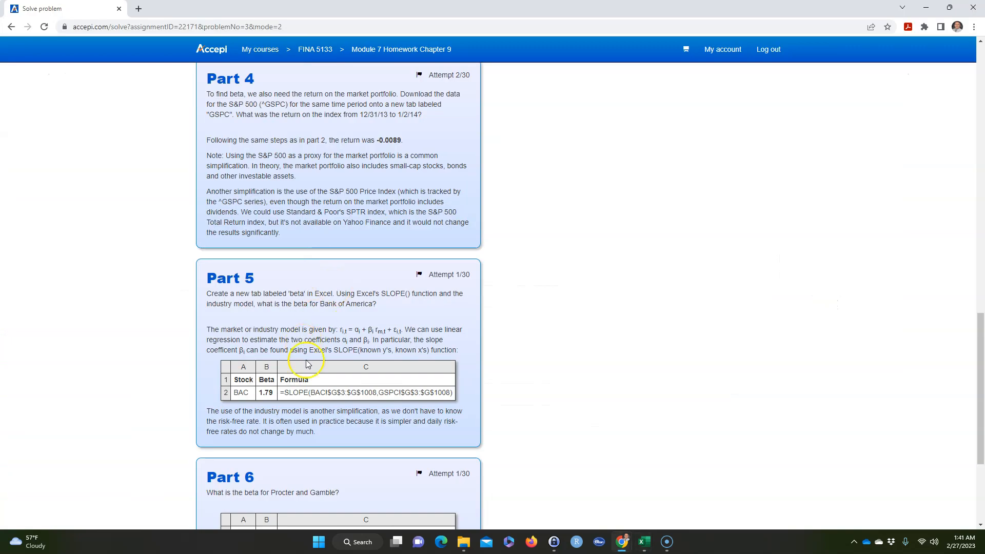
mouse_move(325, 340)
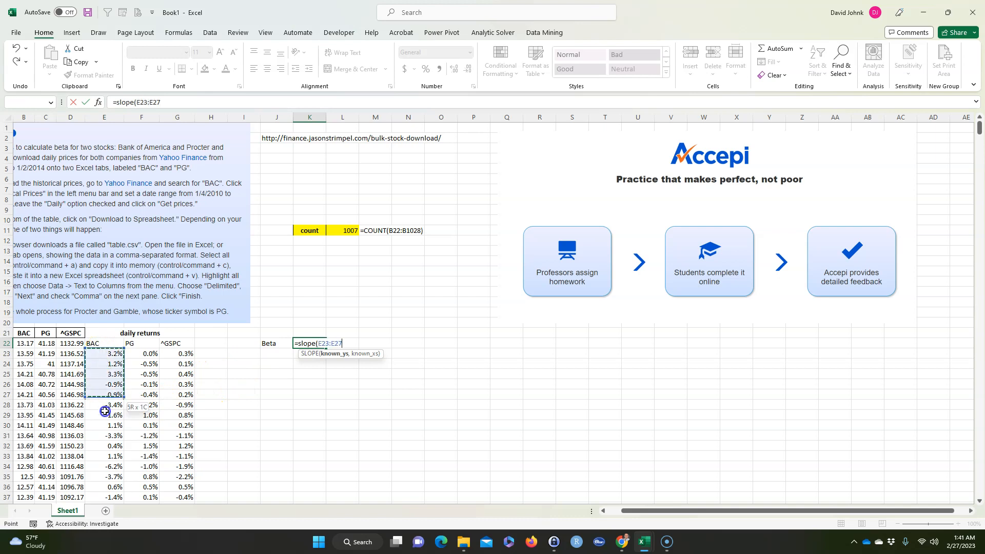
left_click_drag(104, 385, 104, 414)
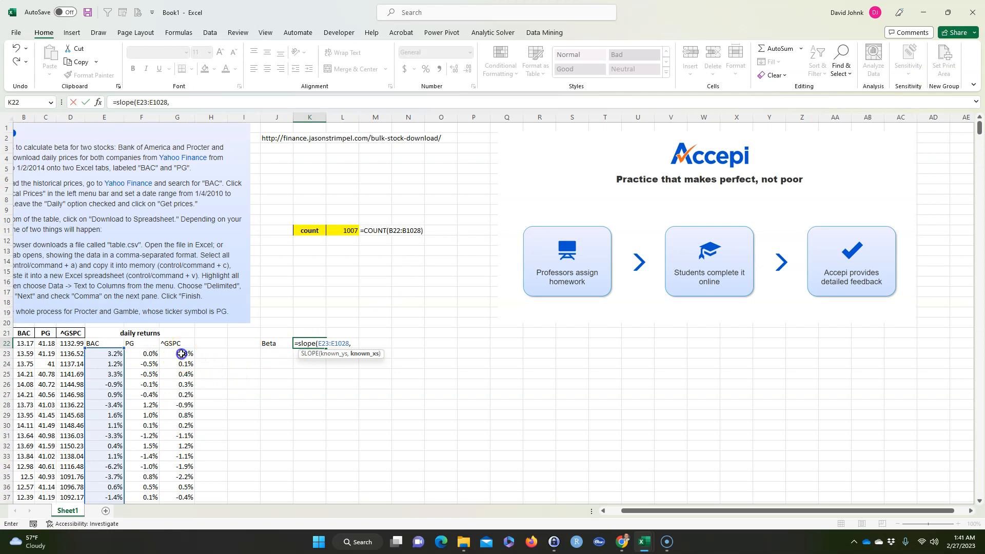
left_click_drag(181, 354, 181, 384)
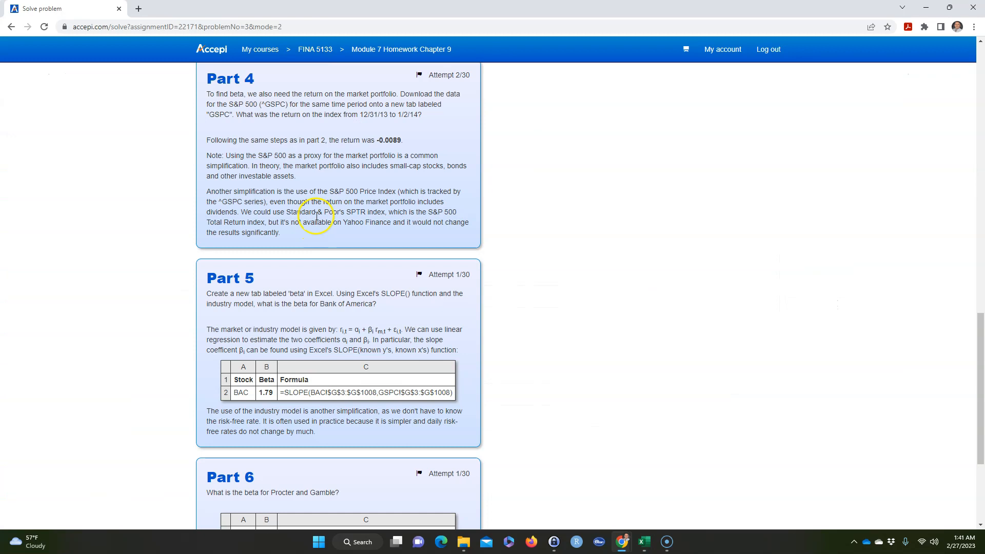
Review Accepi's Part 6 Procter and Gamble beta answer, then return to Excel
scroll("down", 3)
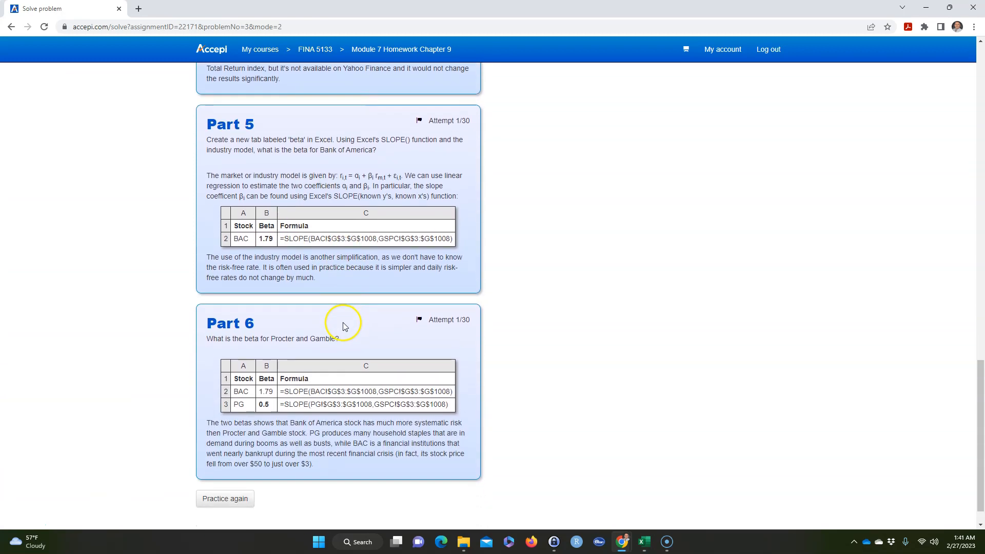
scroll("down", 3)
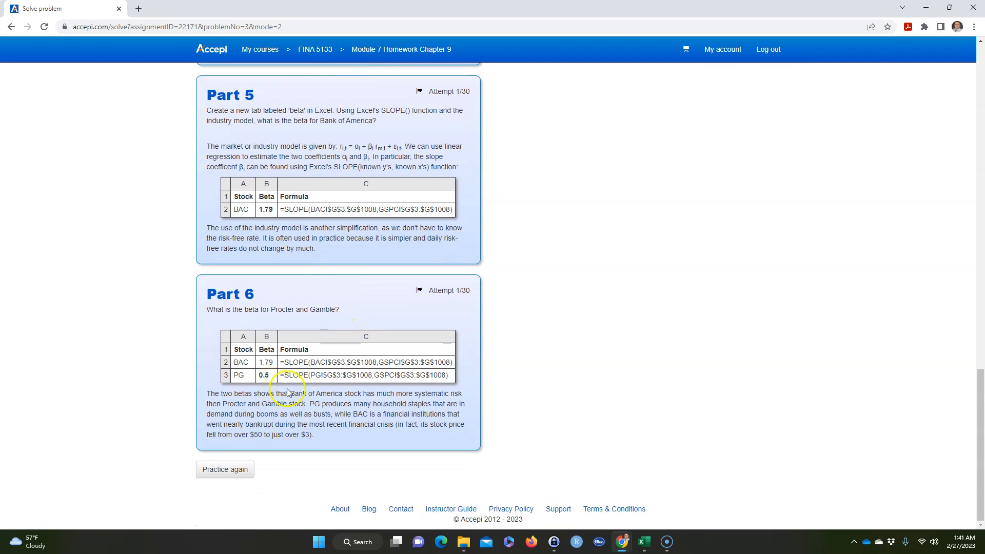
left_click(642, 542)
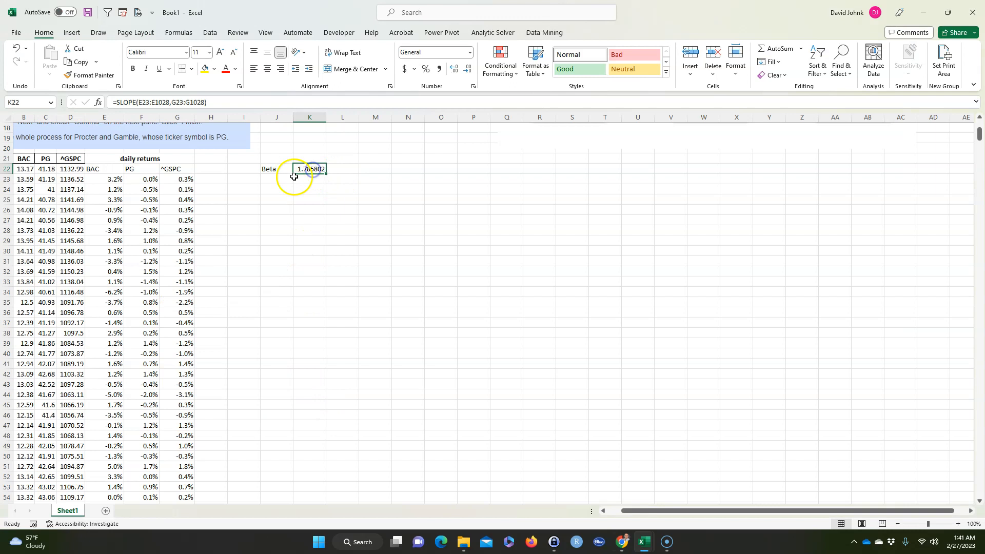
Head the betas BAC and PG and start PG's =SLOPE on F23:F1028 against the S&P 500 returns
left_click(309, 158)
type("BAC")
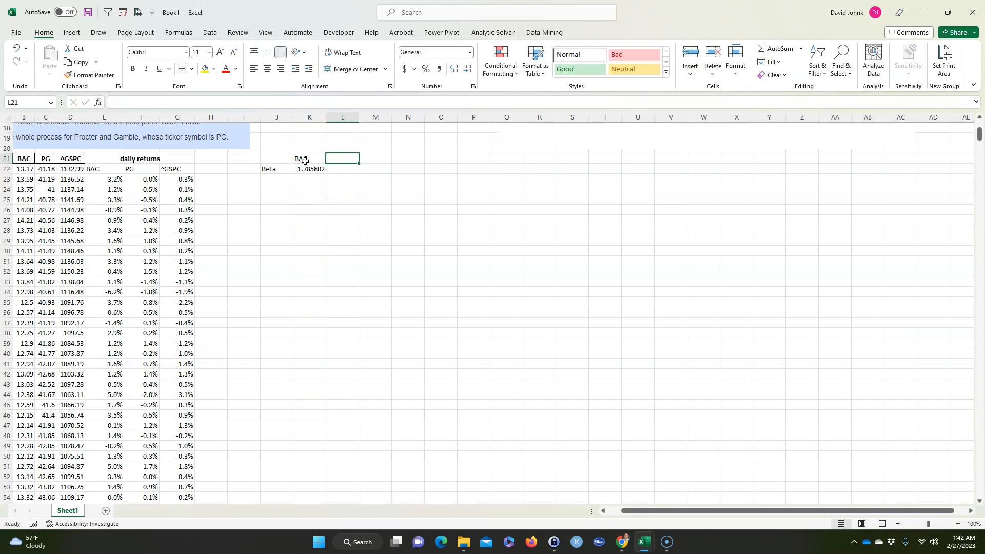
type("Purdue Global")
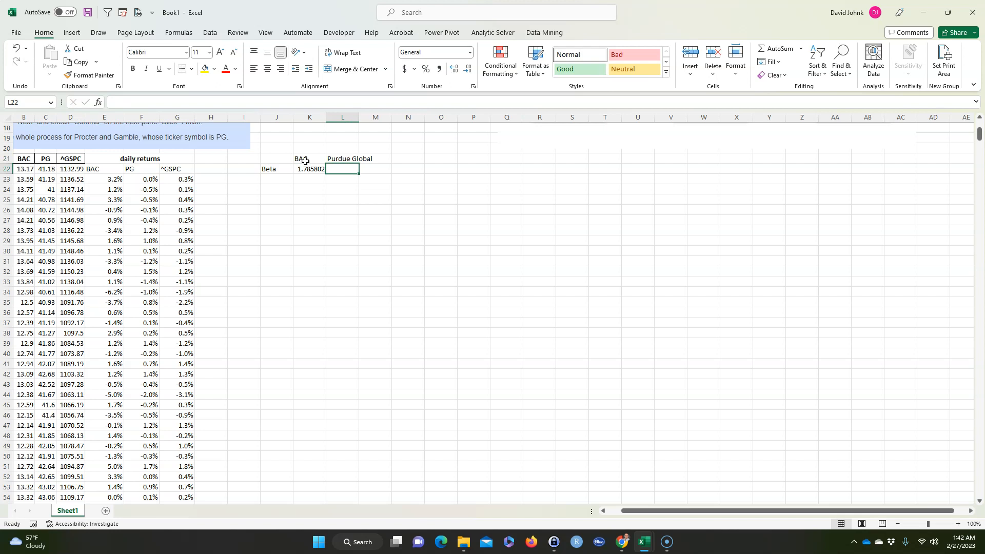
type("PG")
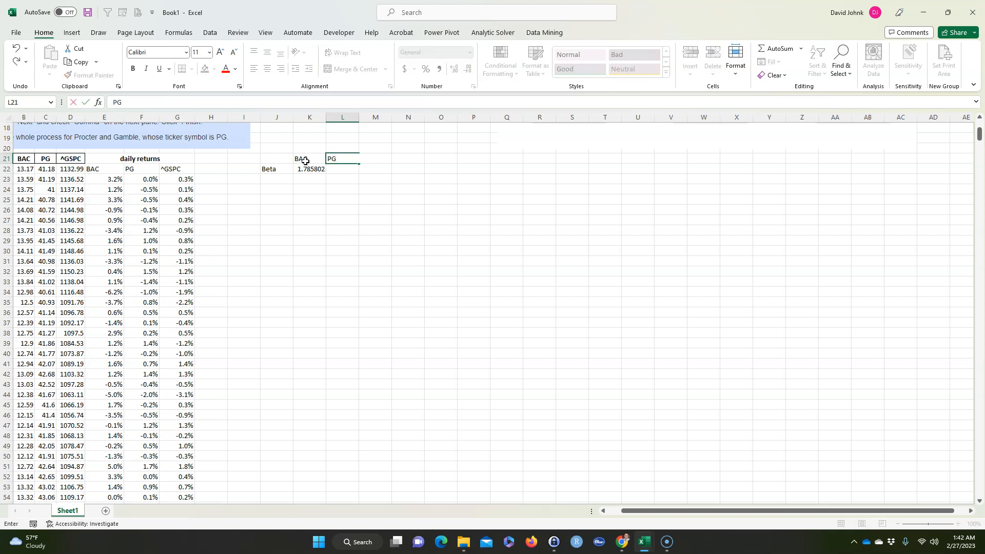
type("=slope(")
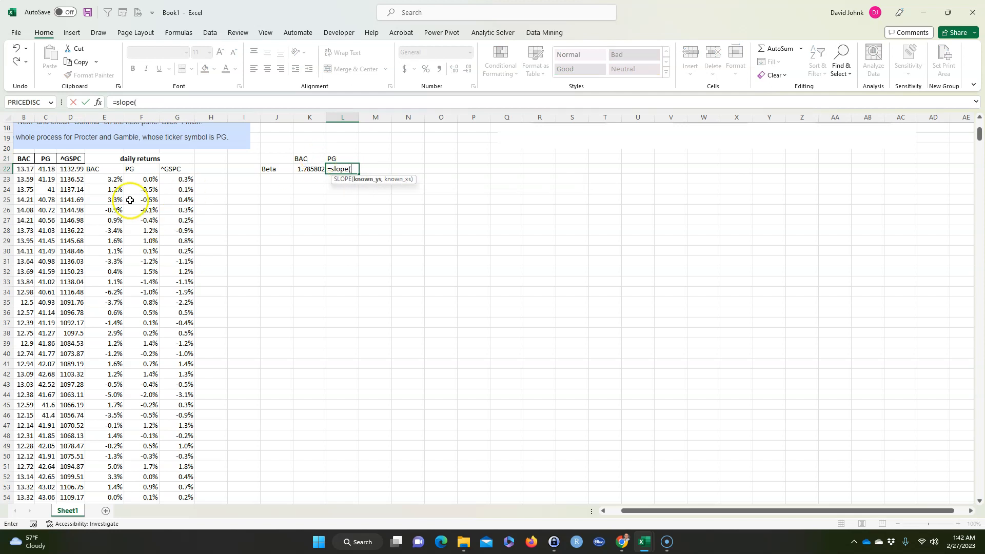
left_click_drag(141, 178, 141, 243)
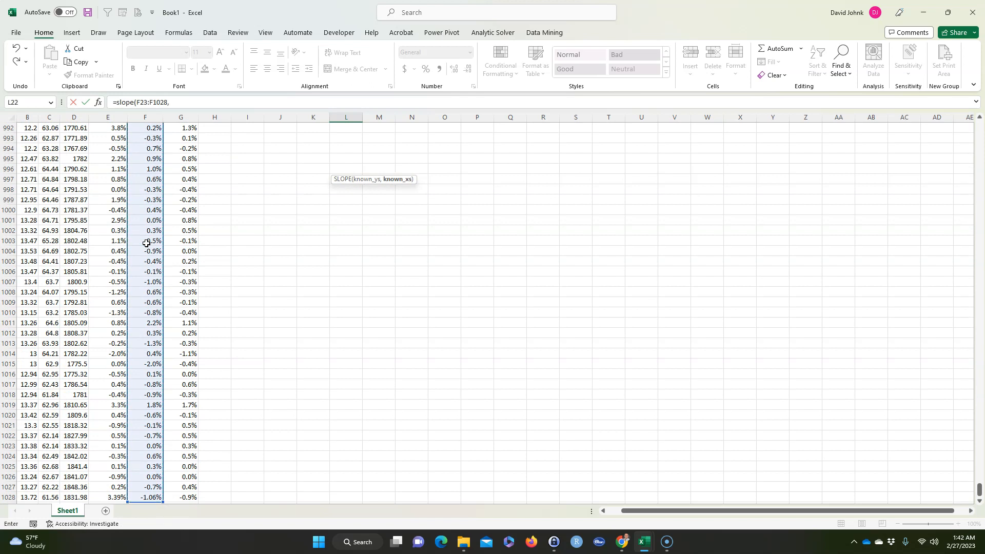
scroll("up", 3)
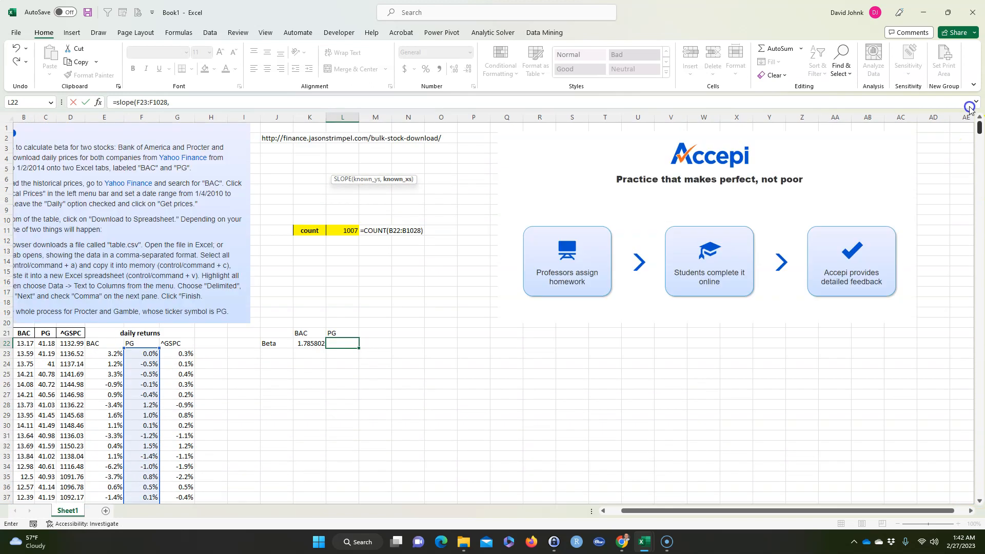
left_click_drag(177, 353, 177, 394)
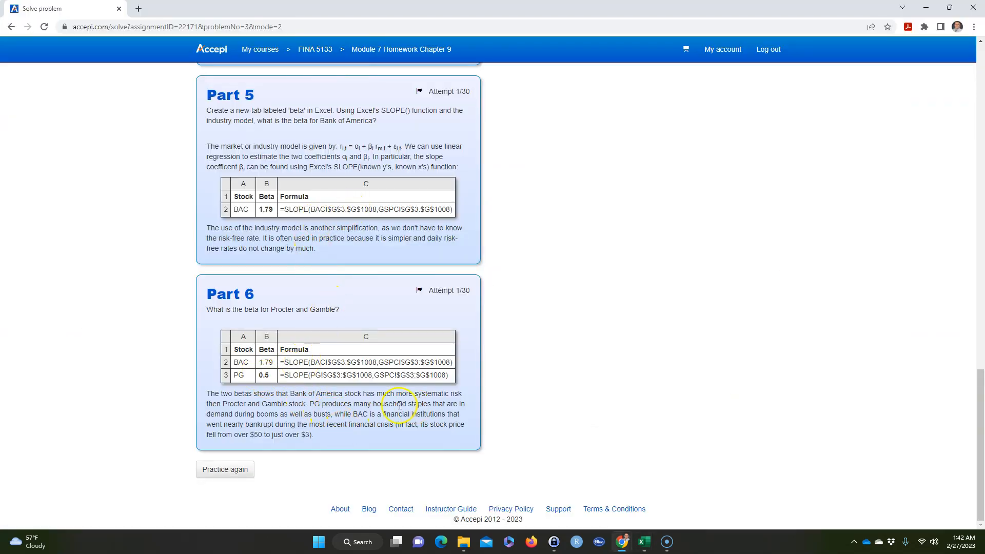
Return to Excel, where PG's beta completes as SLOPE(F23:F1028,G23:G1028) ≈ 0.497
left_click(642, 542)
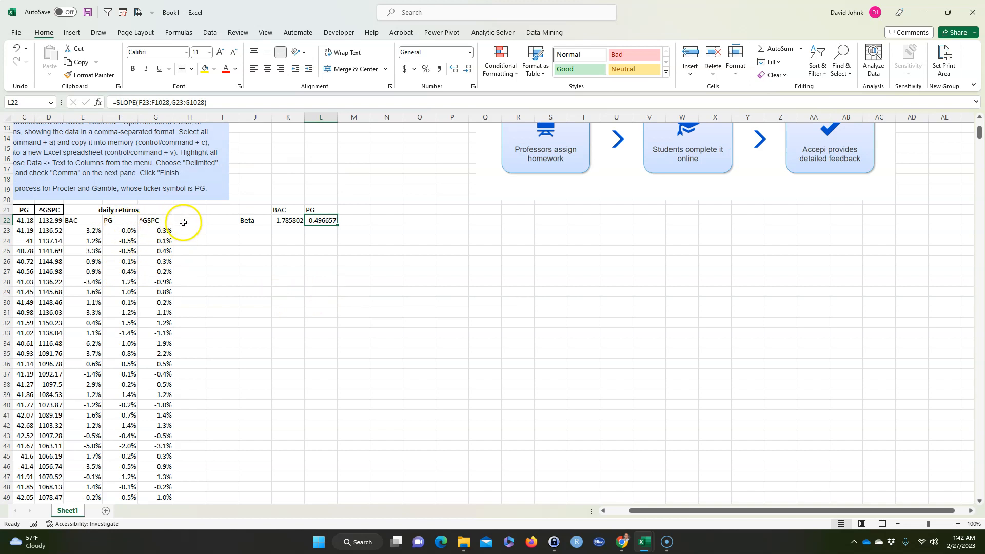
Repeat BAC's daily returns in column H as percentages down to row 1028 and bring up scatter chart choices
left_click(188, 220)
type("BAC")
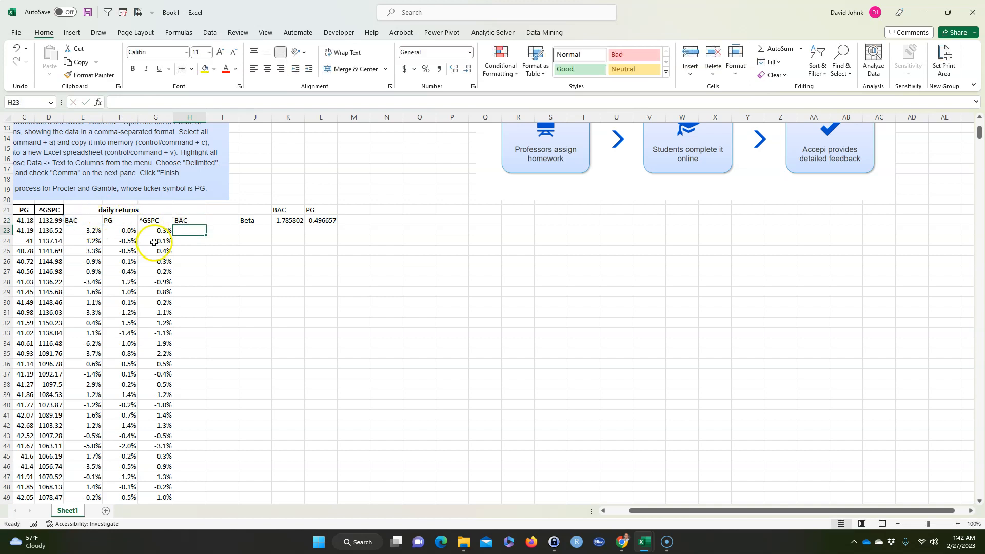
left_click_drag(189, 220, 189, 496)
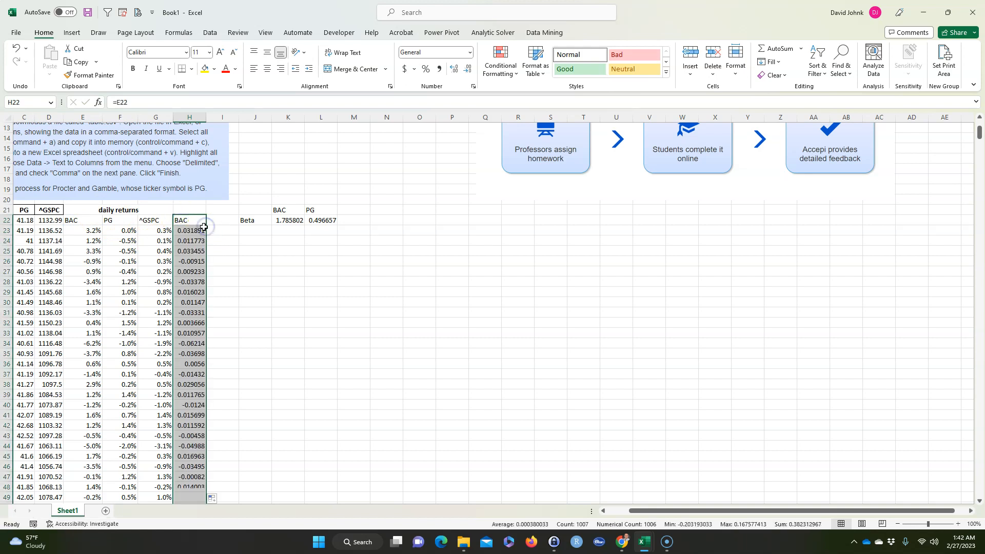
left_click(425, 69)
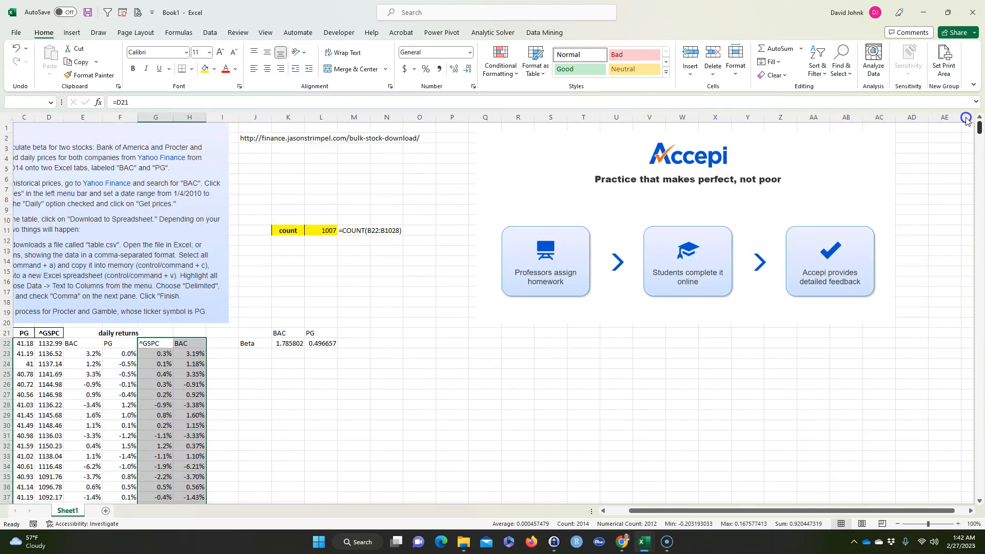
left_click(71, 32)
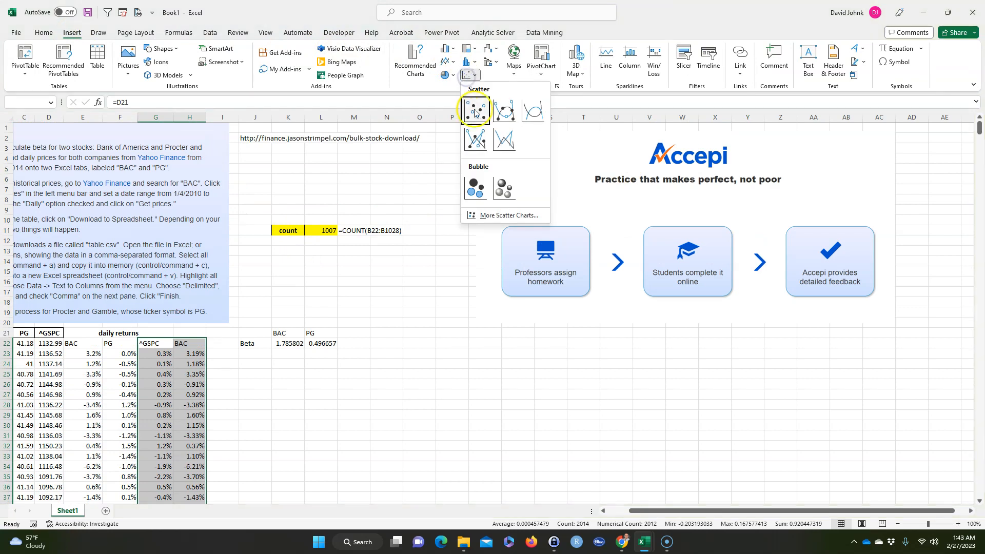
Insert a scatter chart of BAC vs S&P 500 returns and add a linear trendline
left_click(475, 110)
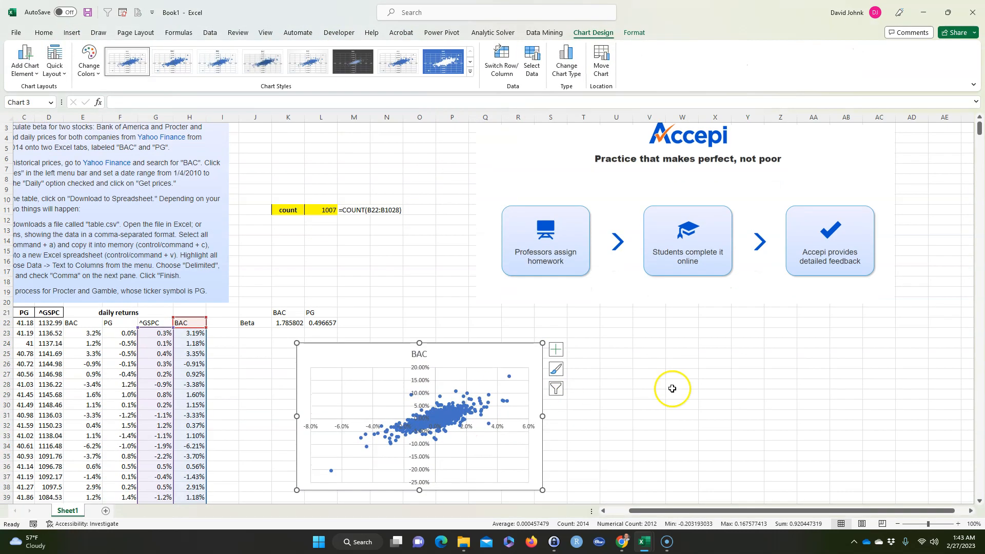
scroll("down", 3)
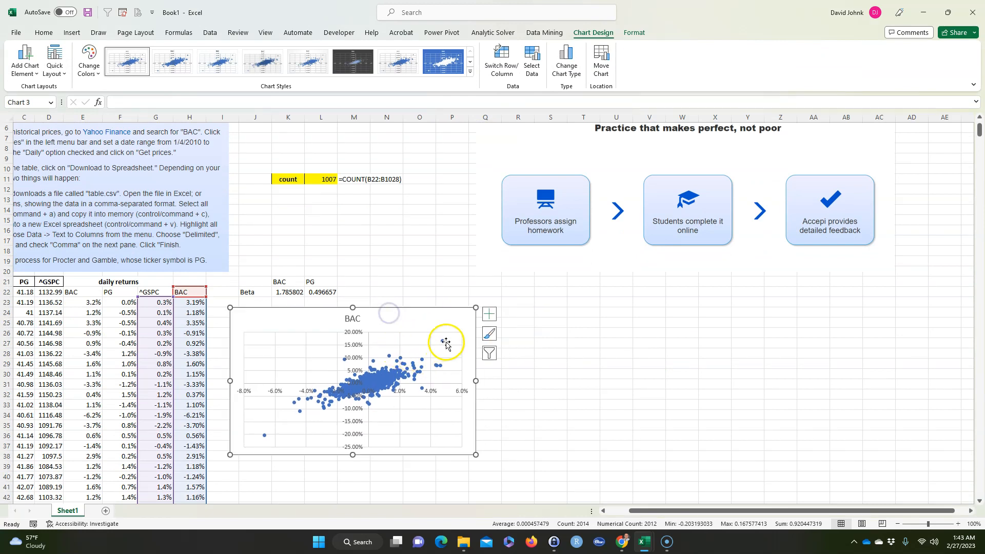
left_click(443, 345)
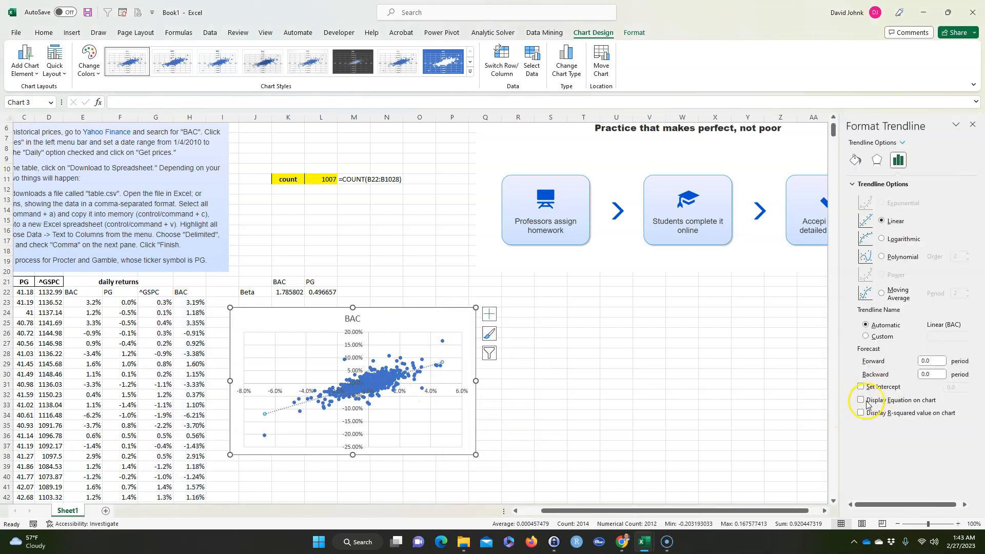
Display the trendline equation (y = 1.7858x - 0.0006) and R² = 0.5382 on the chart
left_click(861, 400)
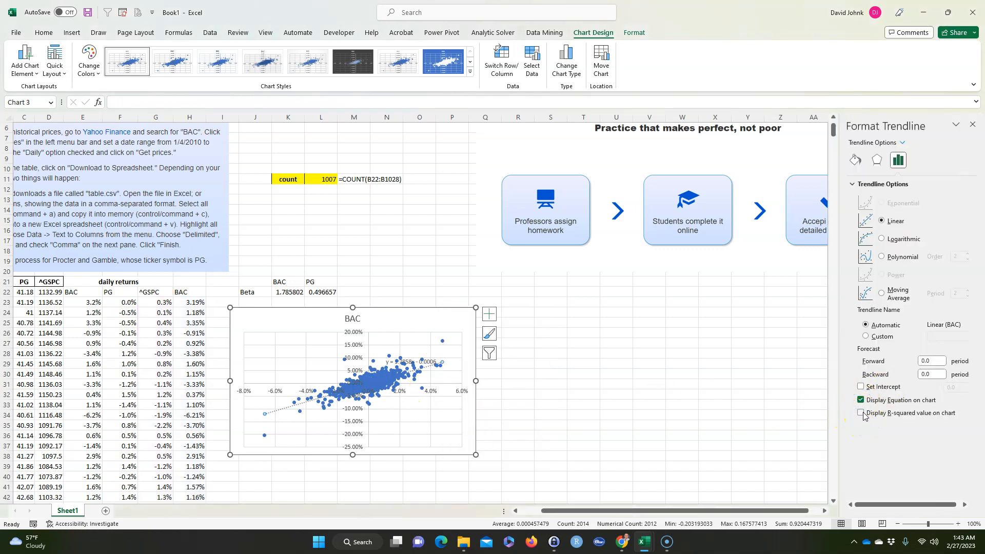
left_click(861, 412)
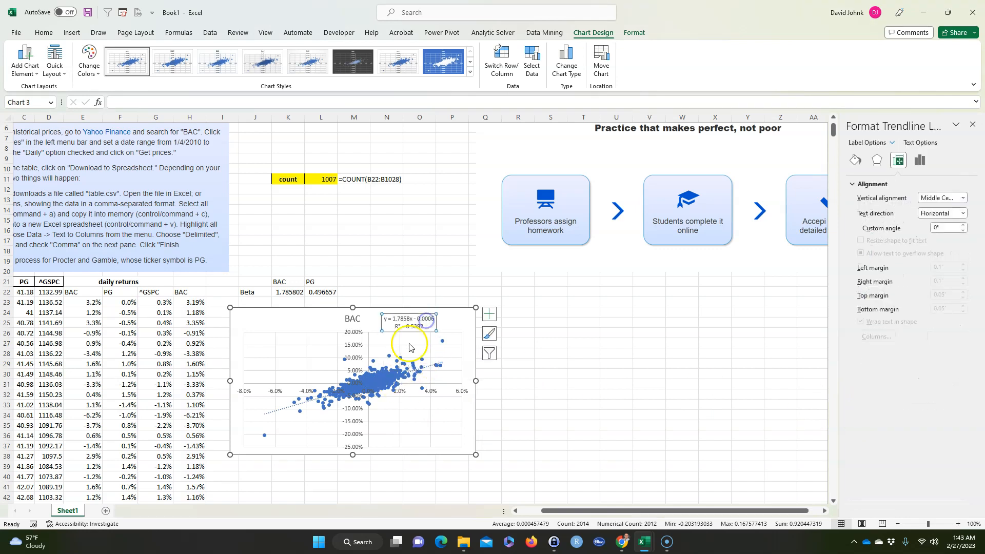
left_click(288, 293)
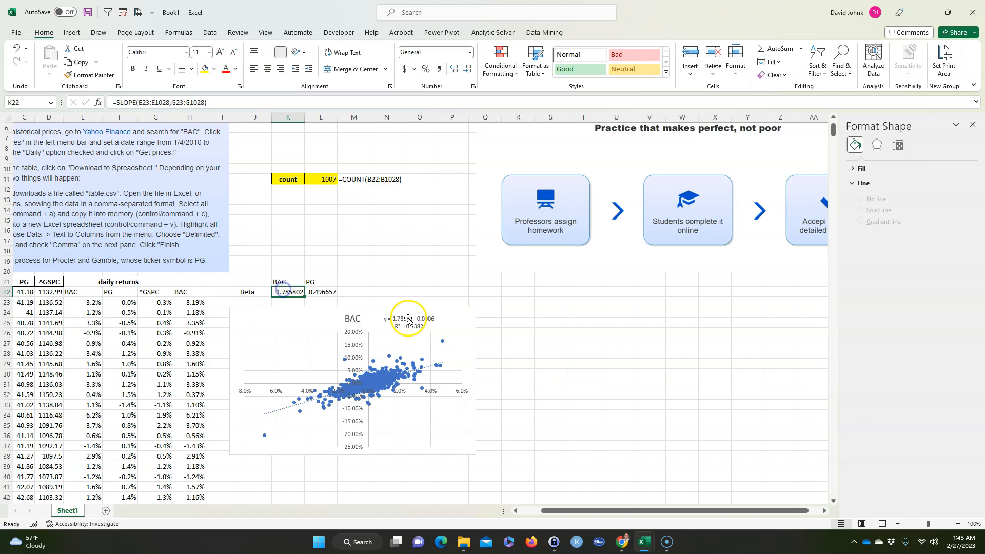
left_click(550, 363)
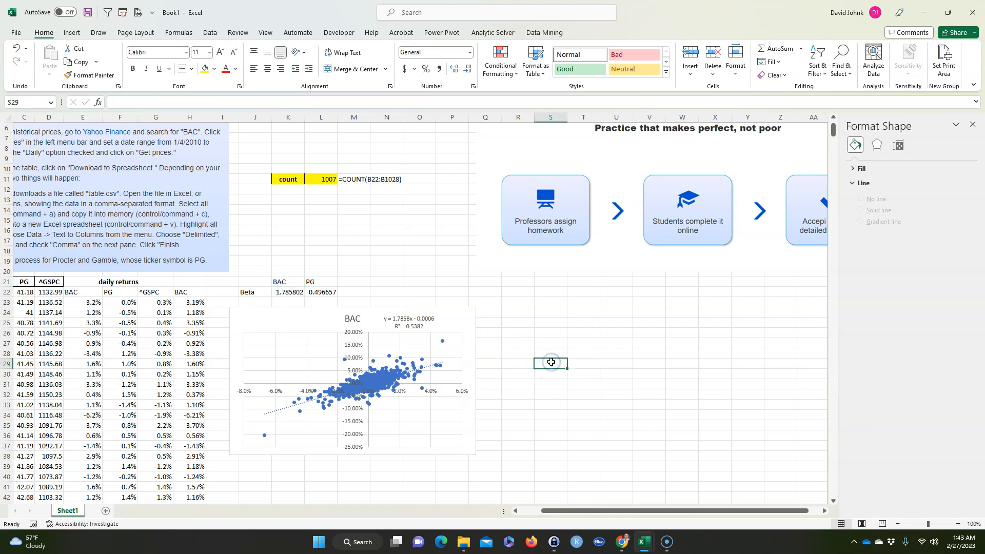
mouse_move(271, 420)
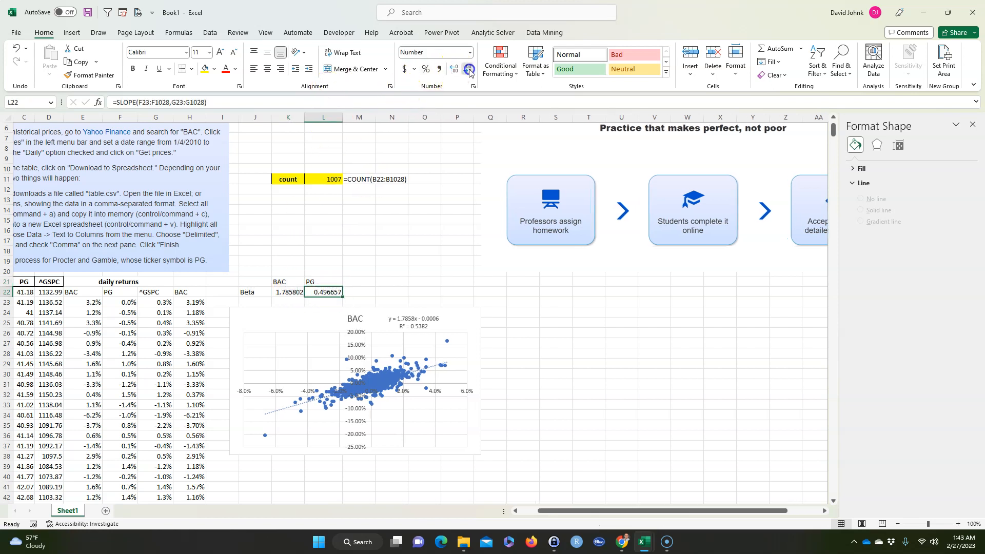
Round the Beta row to two decimals, showing 1.79 for BAC and 0.50 for PG
left_click(468, 69)
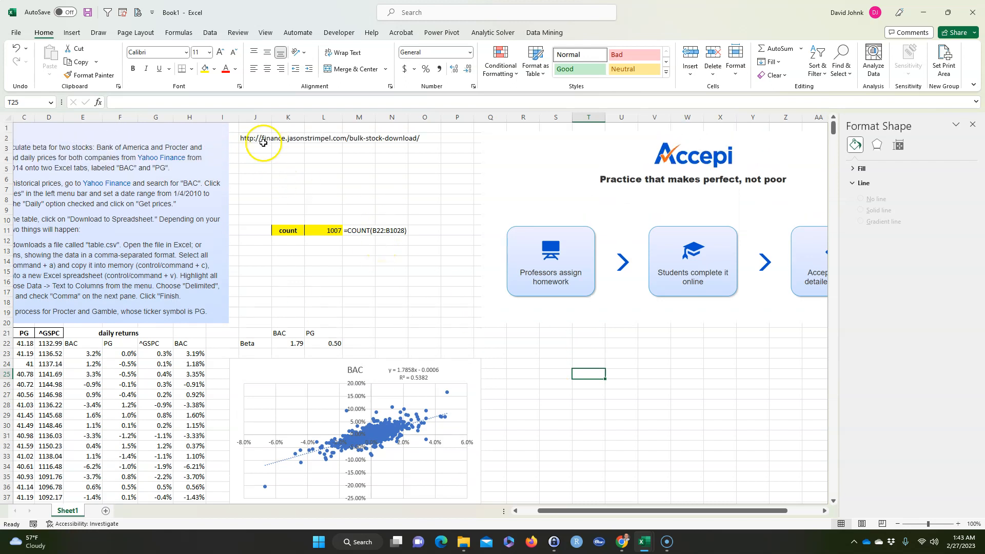
left_click(254, 138)
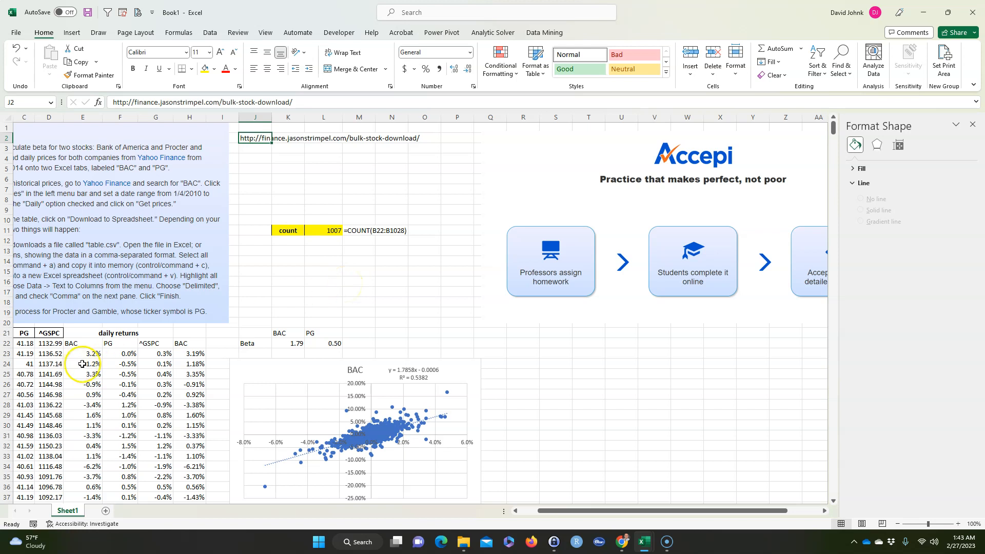
scroll("down", 3)
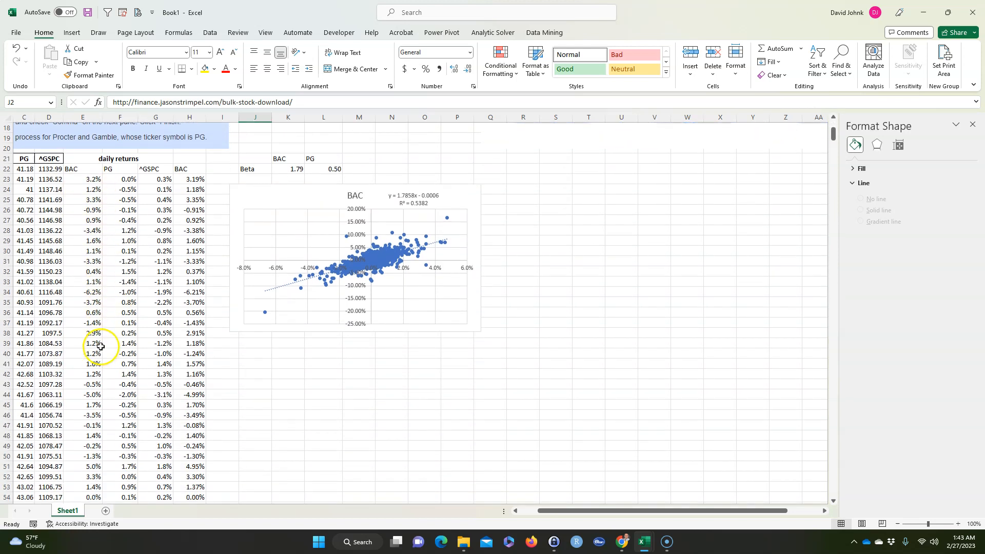
scroll("down", 3)
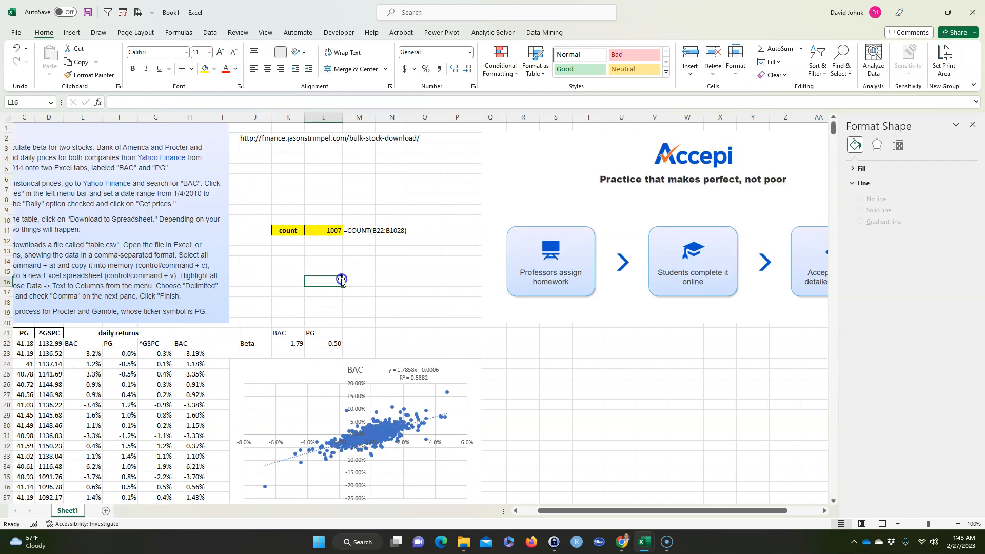
mouse_move(439, 303)
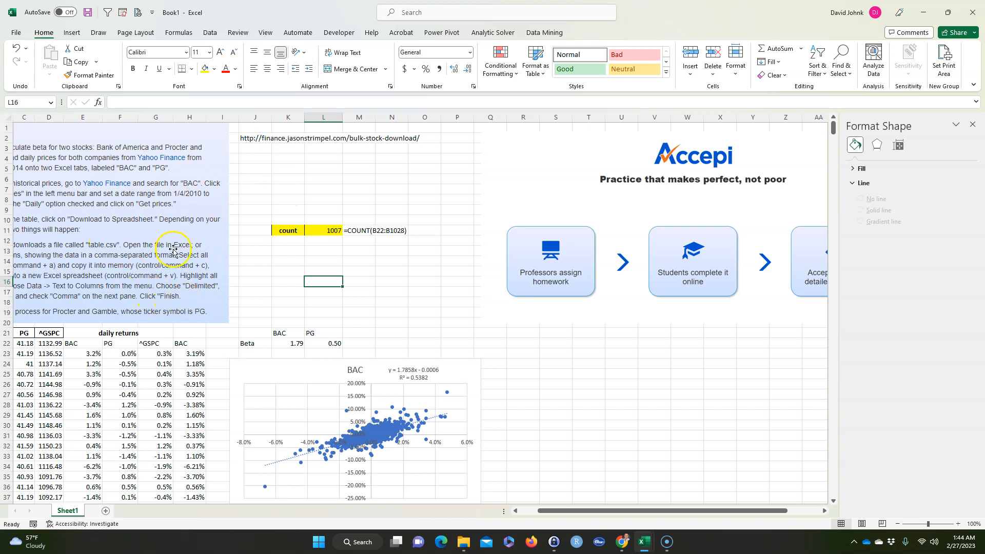
mouse_move(953, 141)
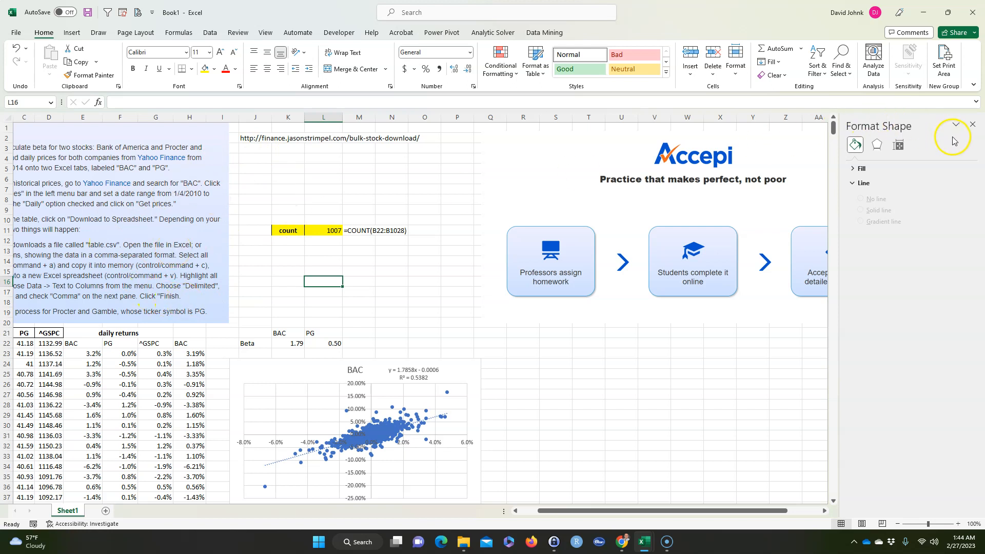